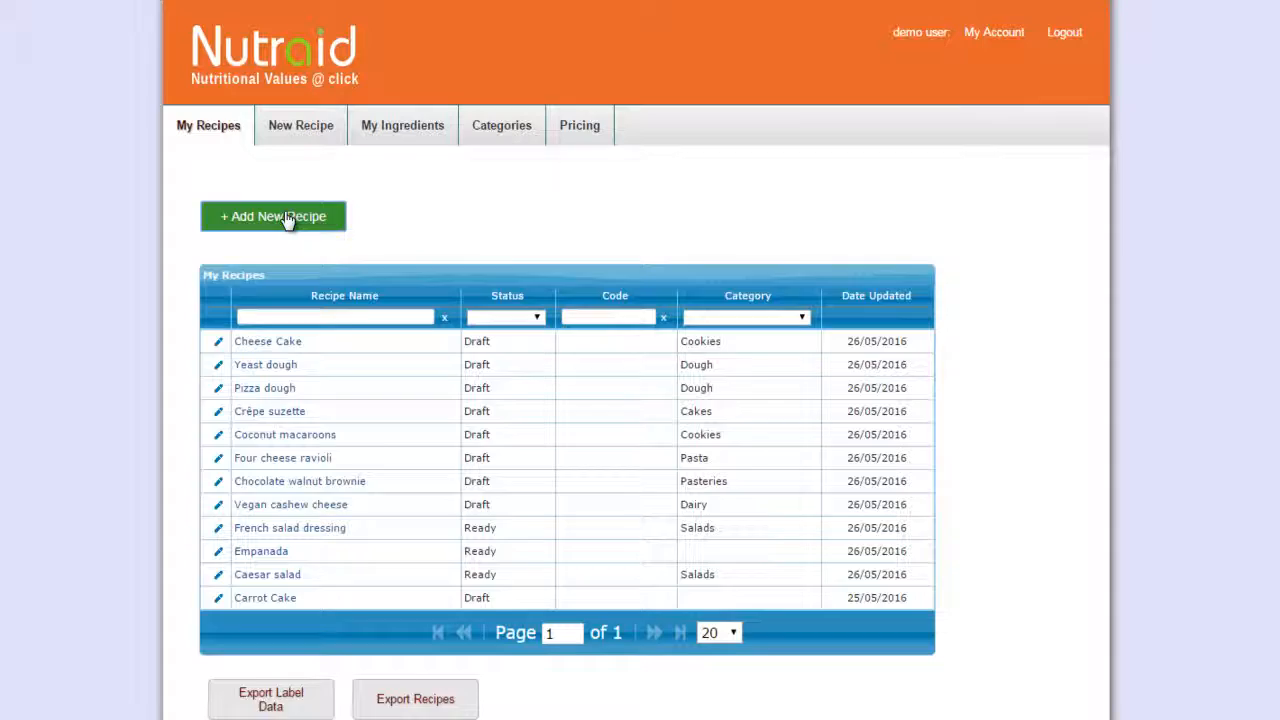
Create a new recipe named 'Special Cookies' under the Cookies category.
click(272, 216)
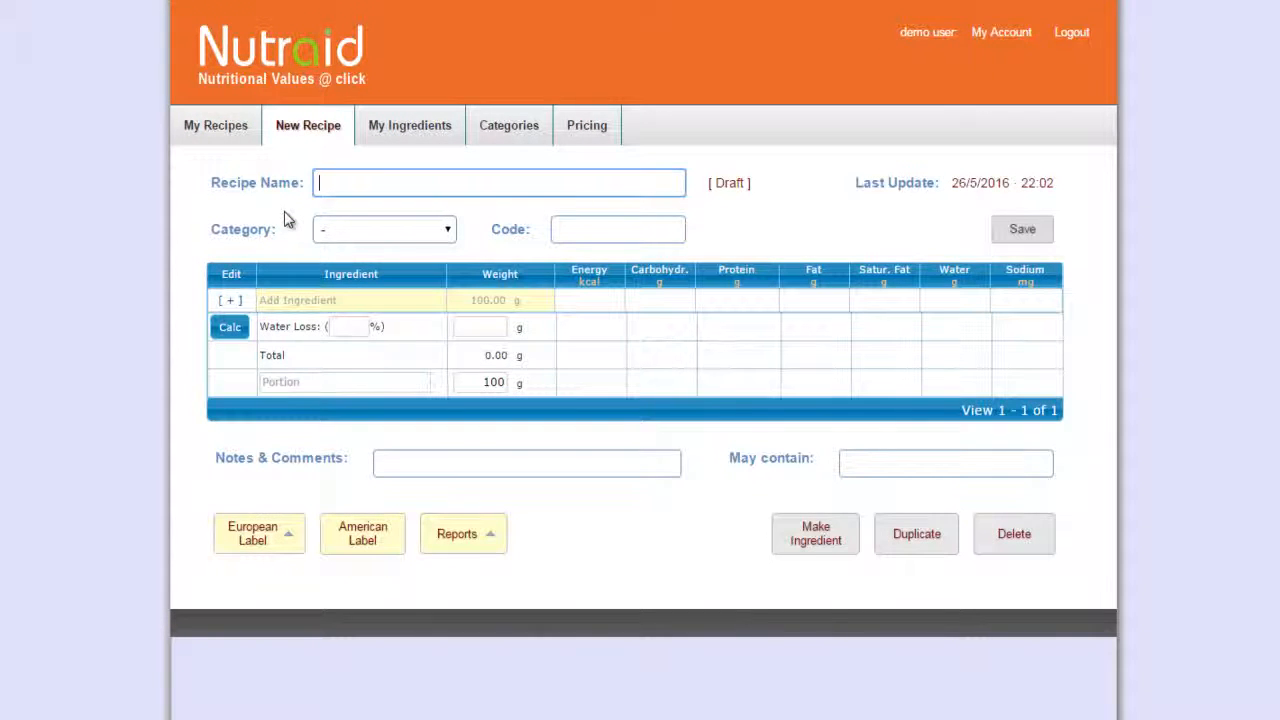
text(Special Coo)
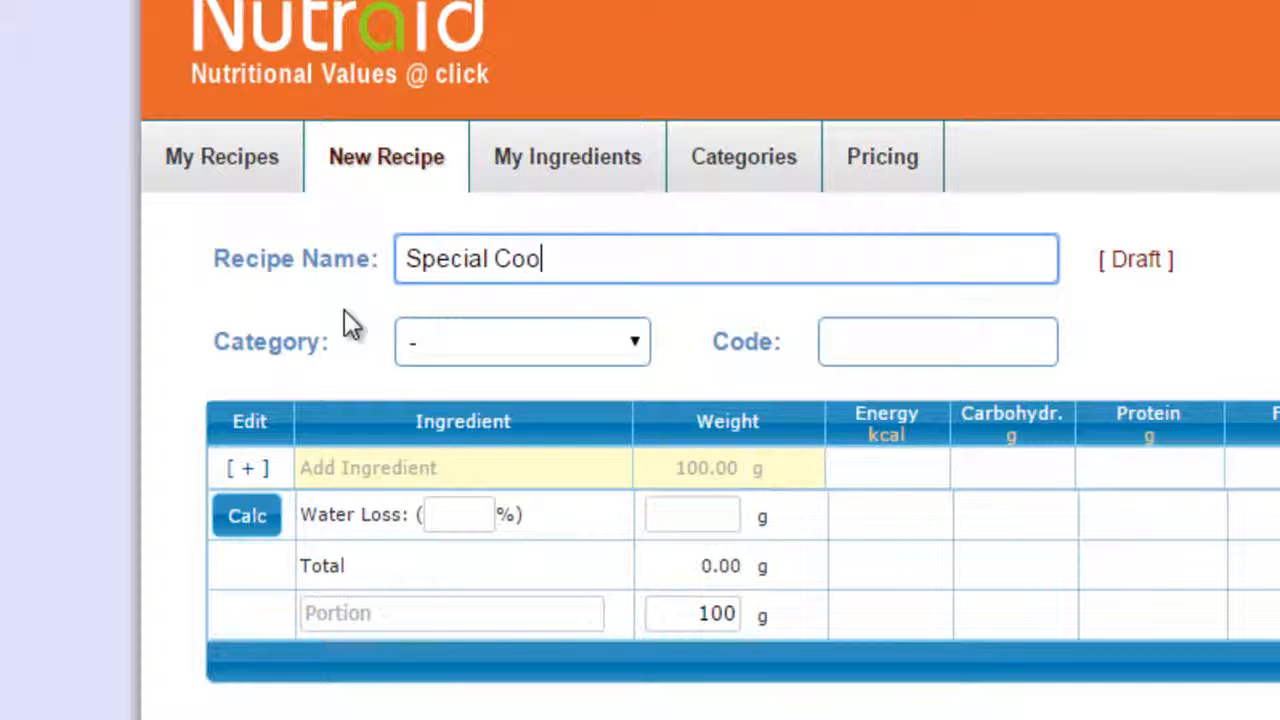
text(kies)
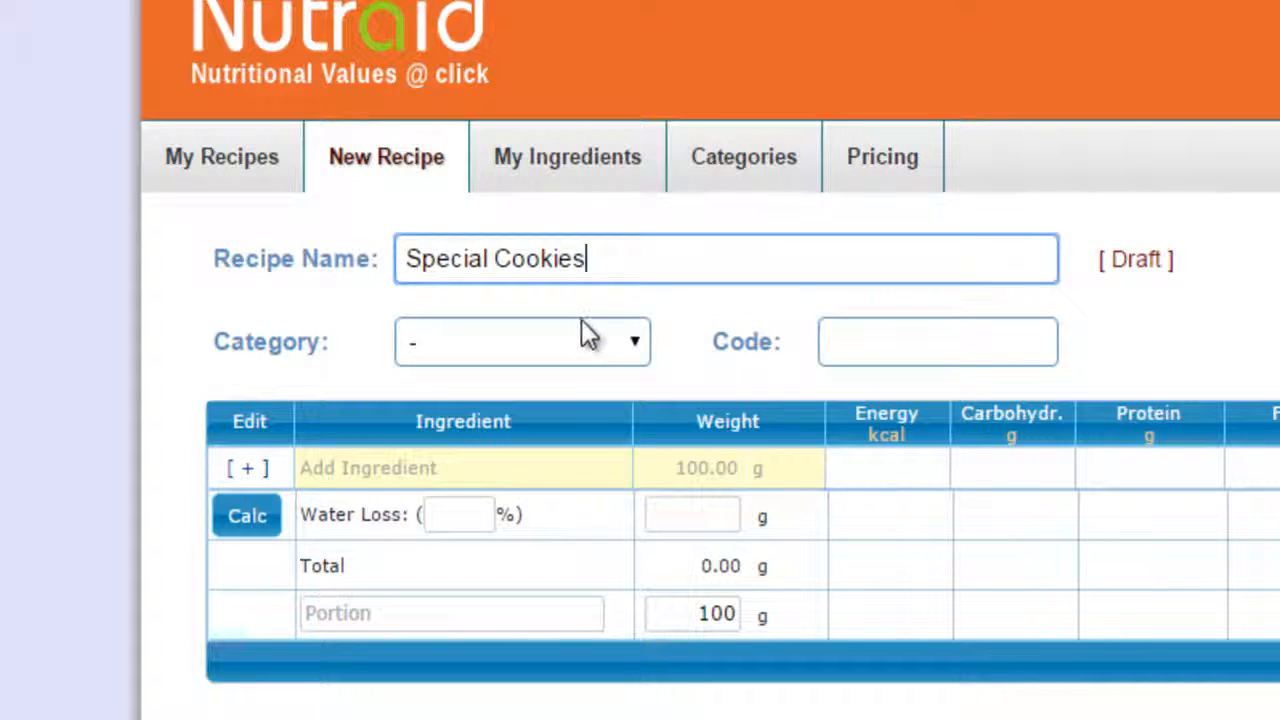
click(522, 341)
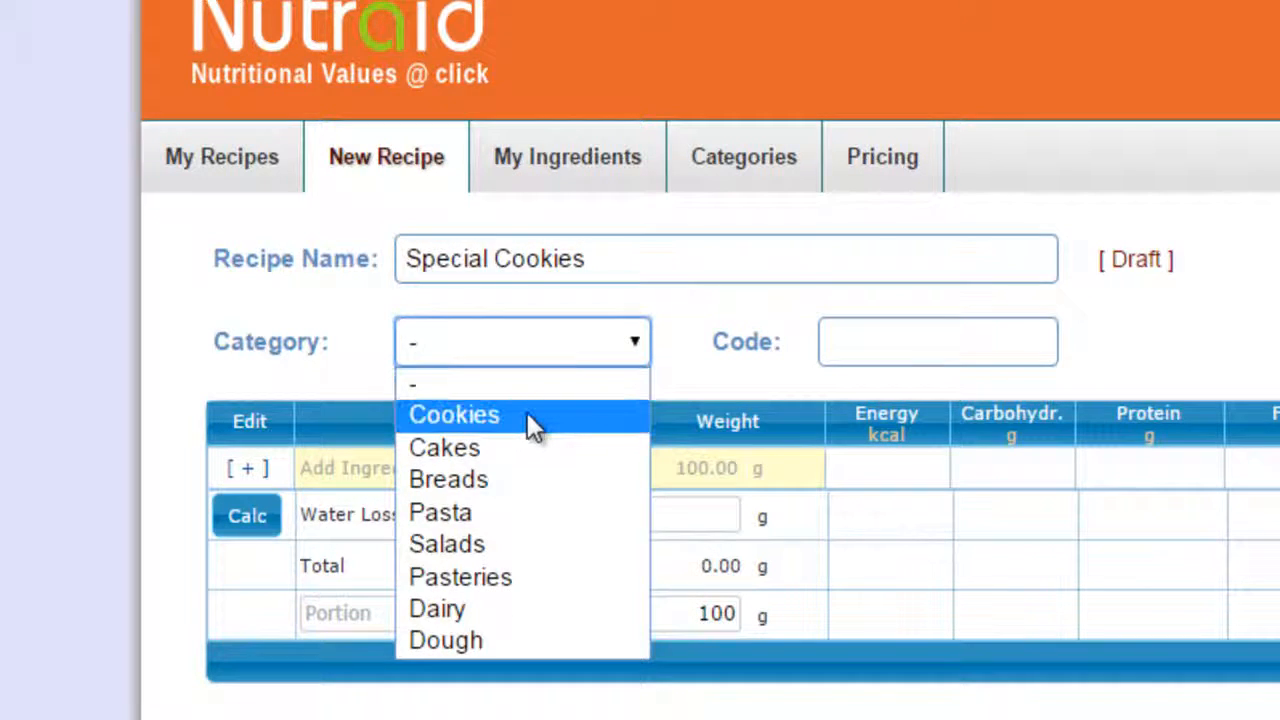
click(454, 414)
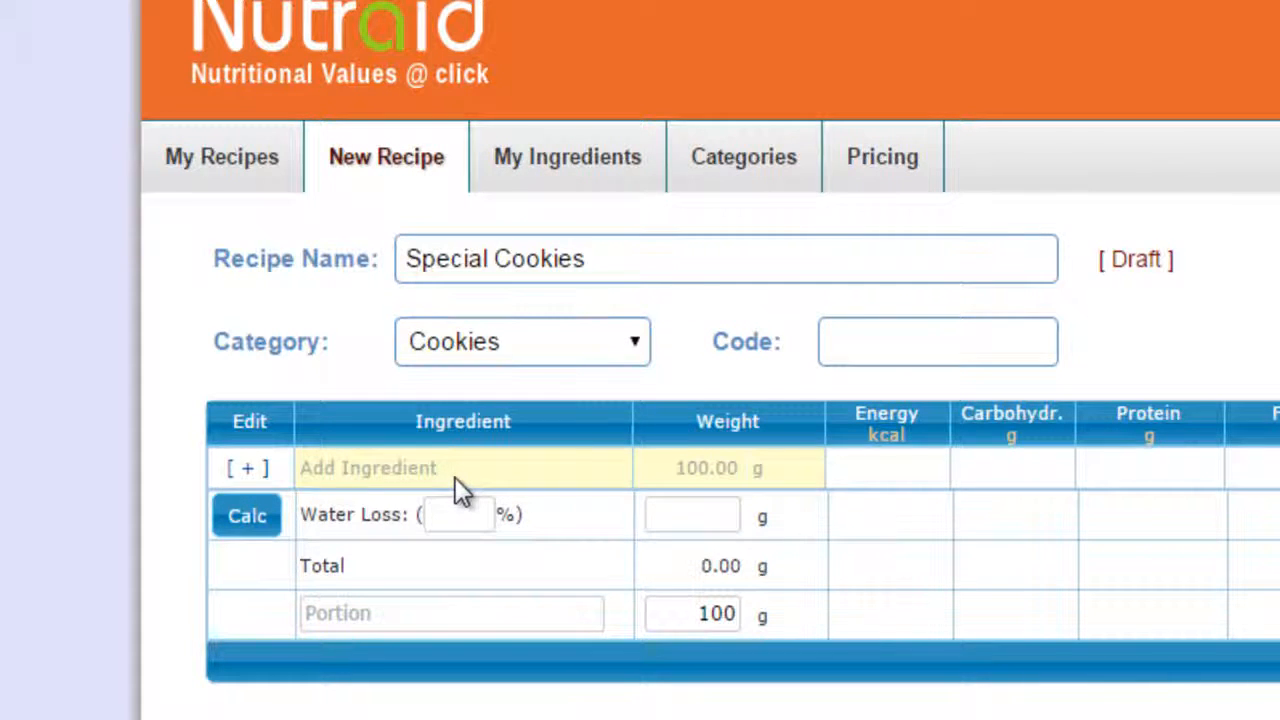
Add 300 g plain white wheat flour and 120 g brown sugar.
click(460, 467)
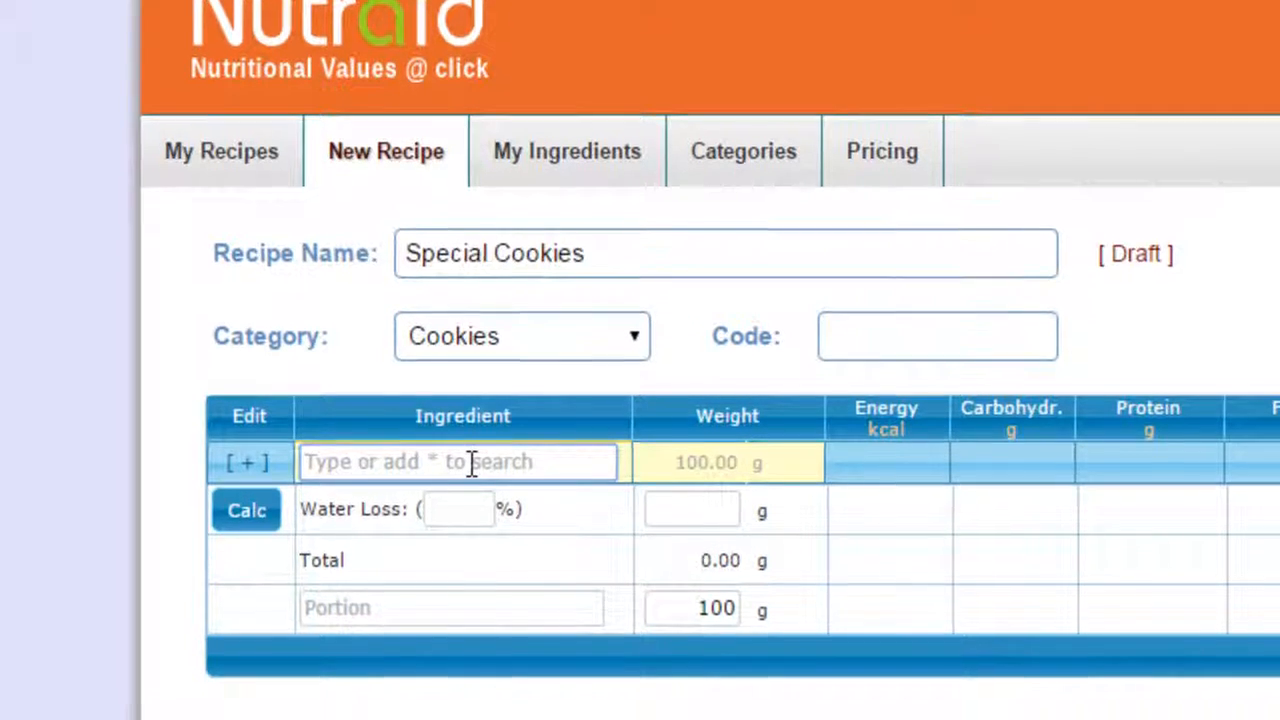
text(whe)
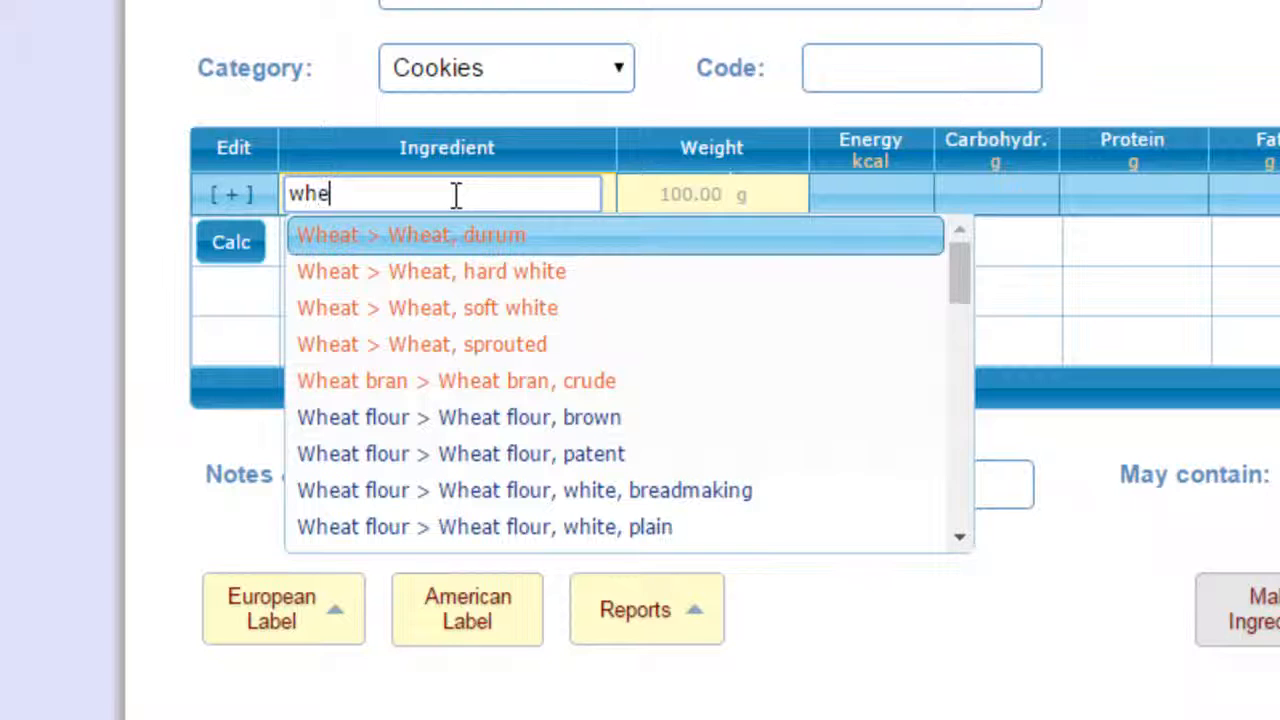
mouse_move(510, 308)
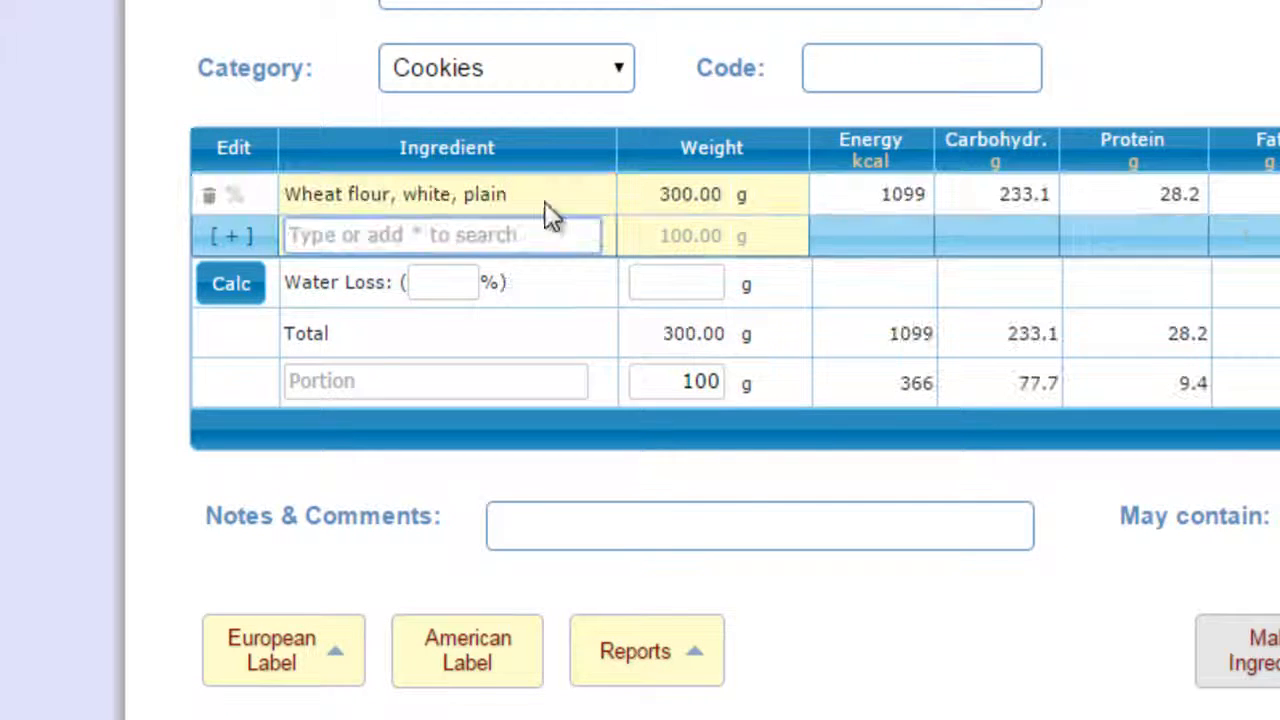
text(su)
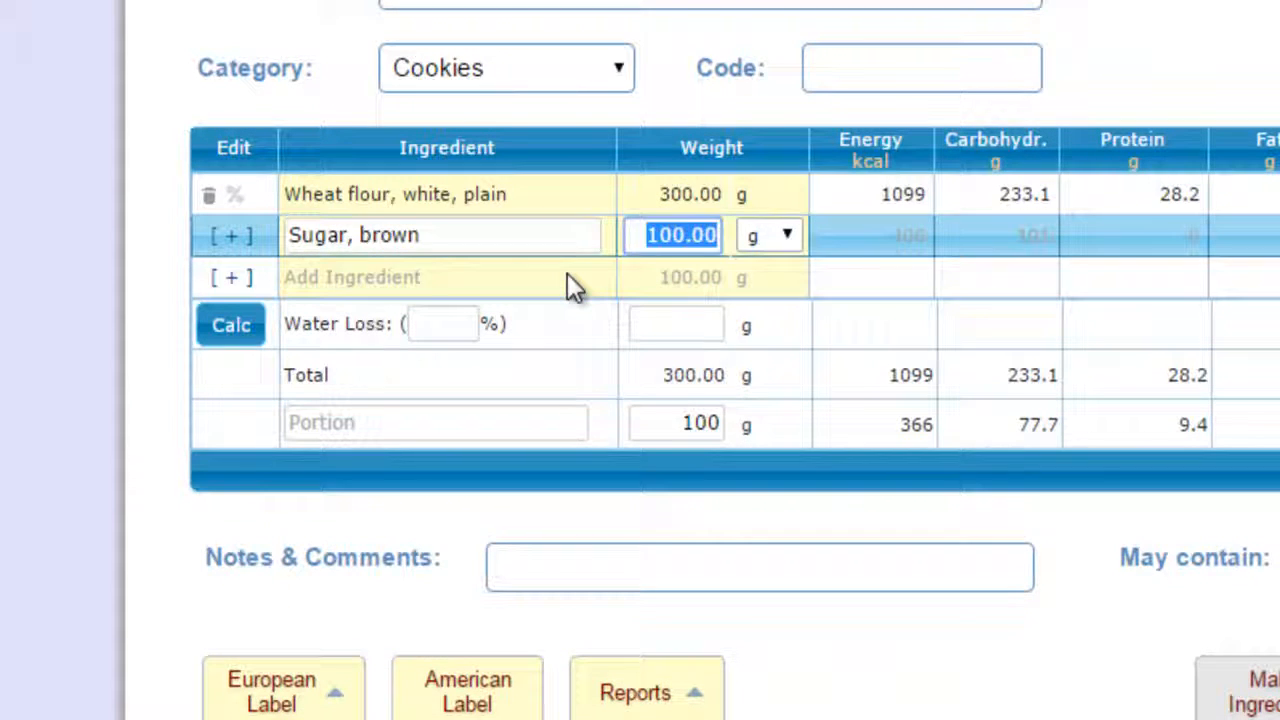
text(120)
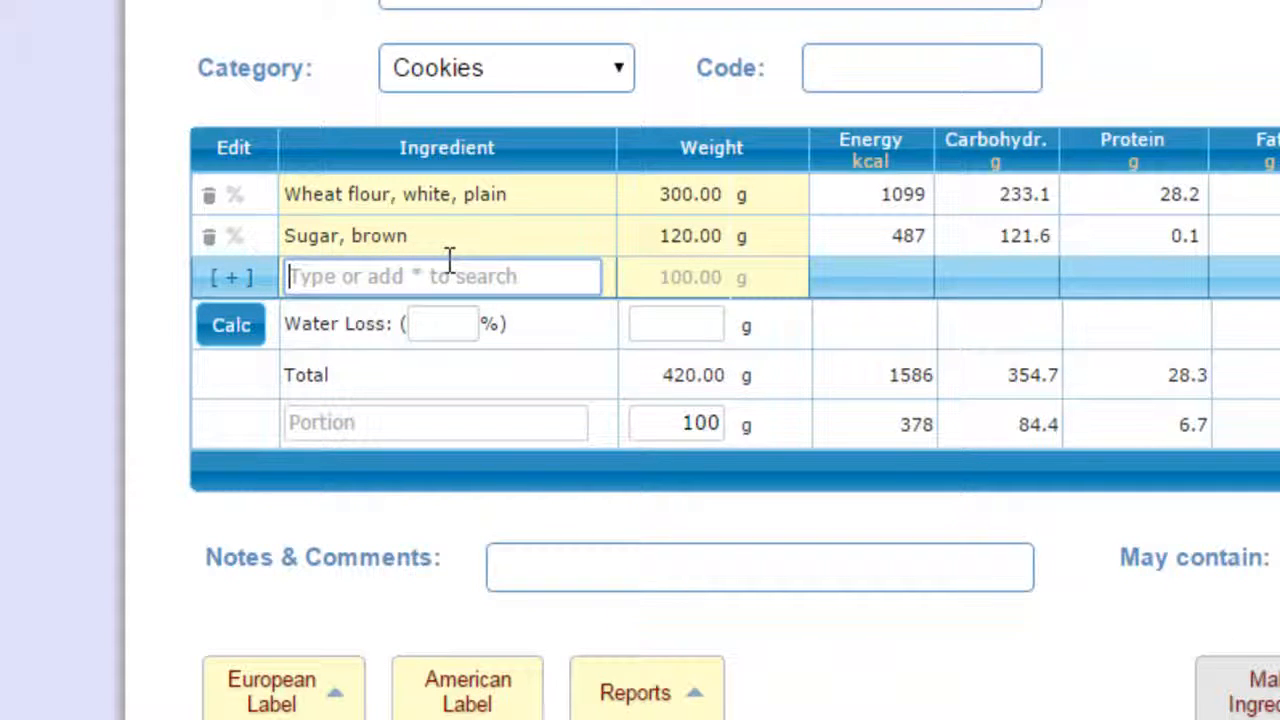
Add 80 ml coconut oil and begin entering orange juice.
text(oil)
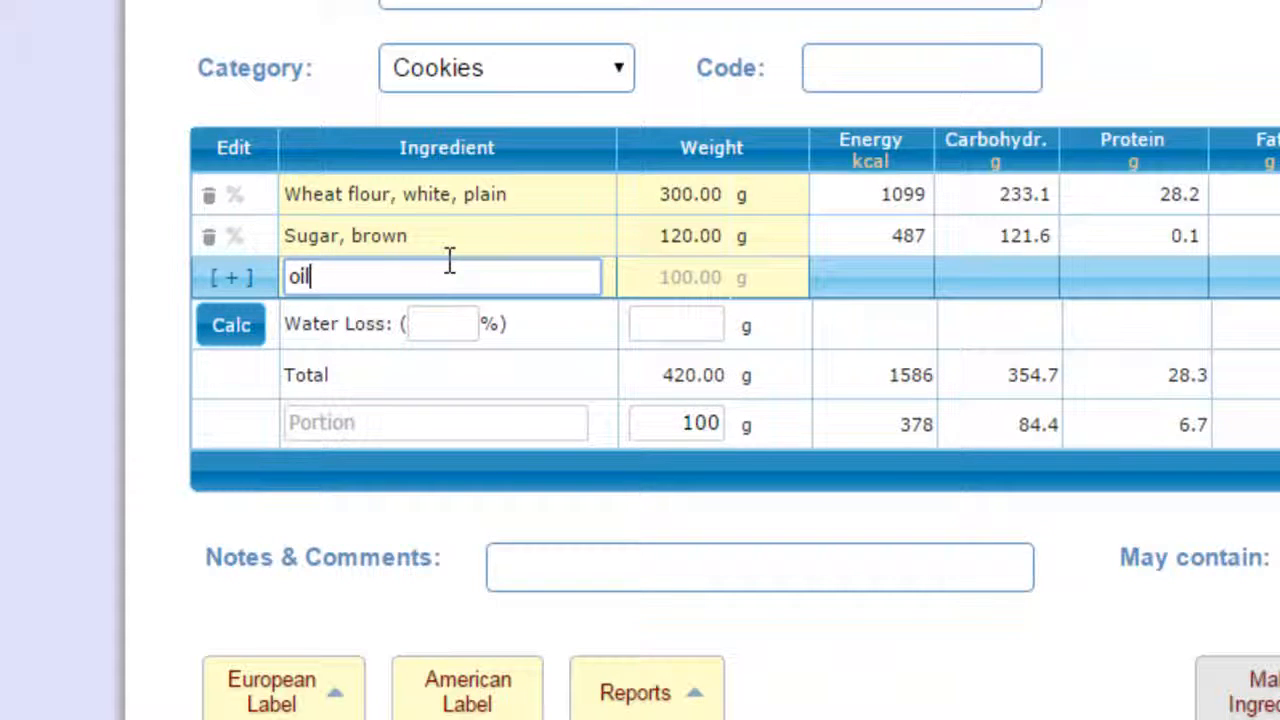
text(*)
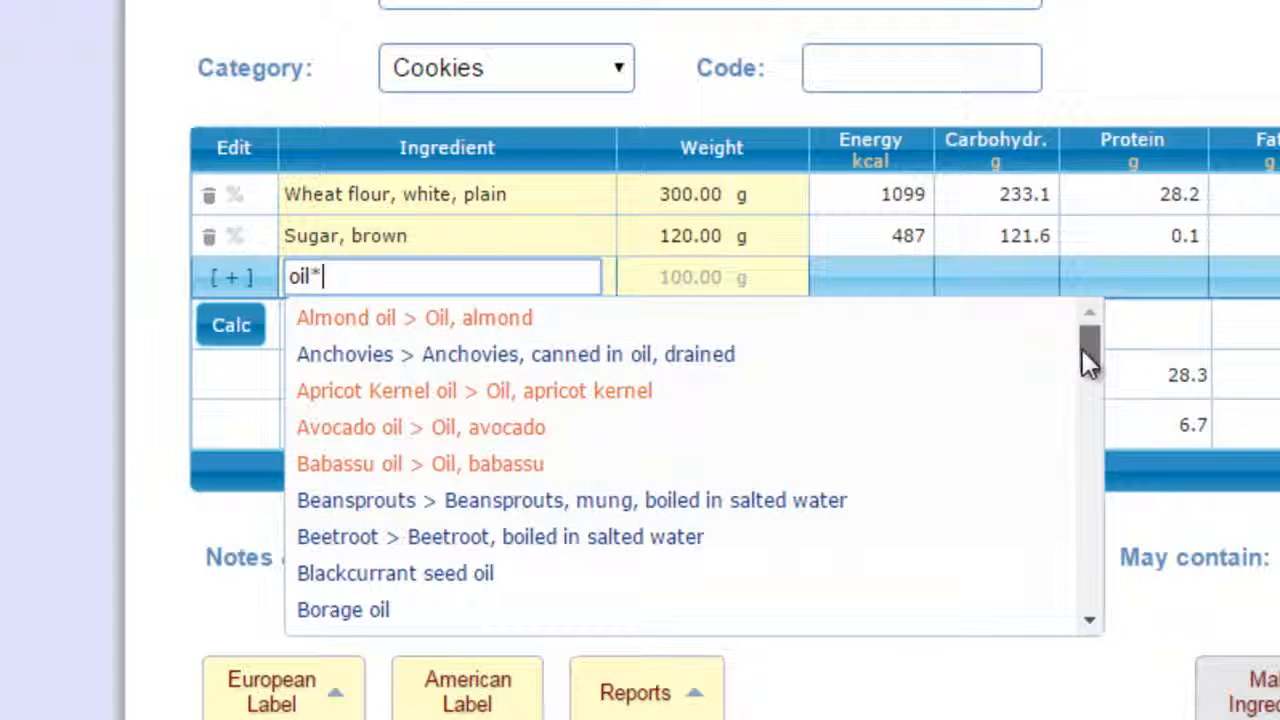
scroll(down, 3)
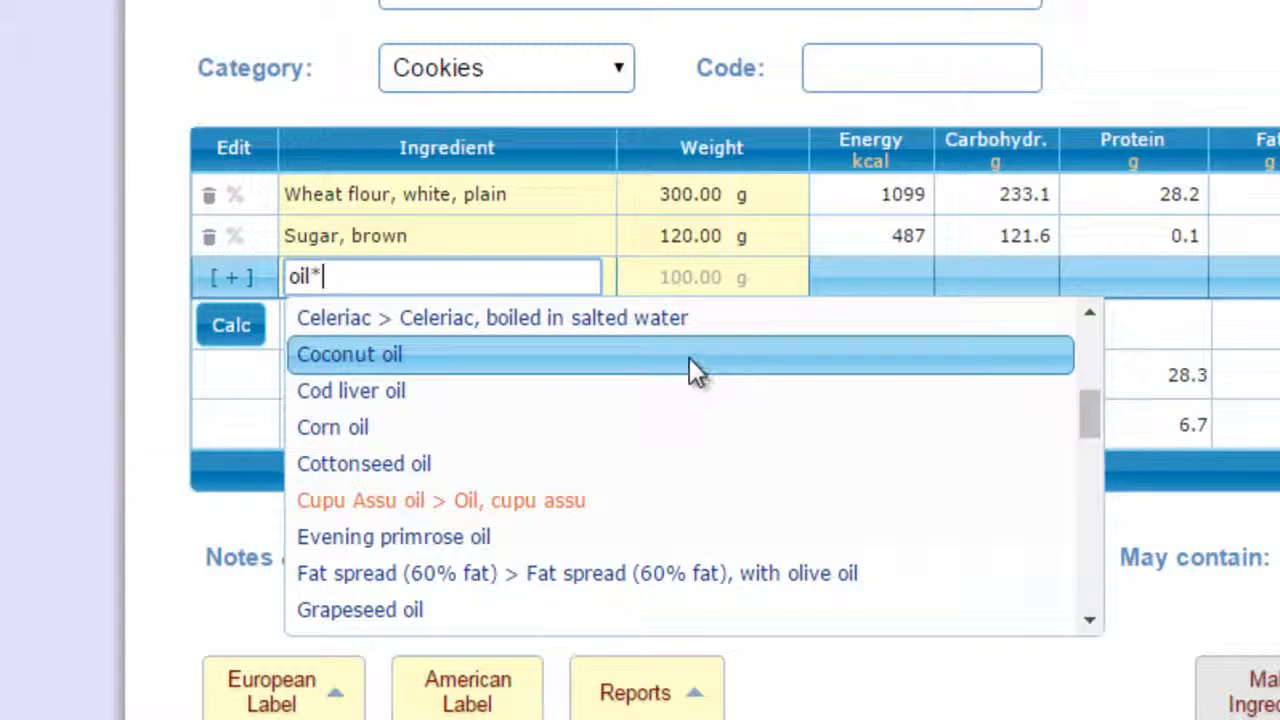
click(349, 354)
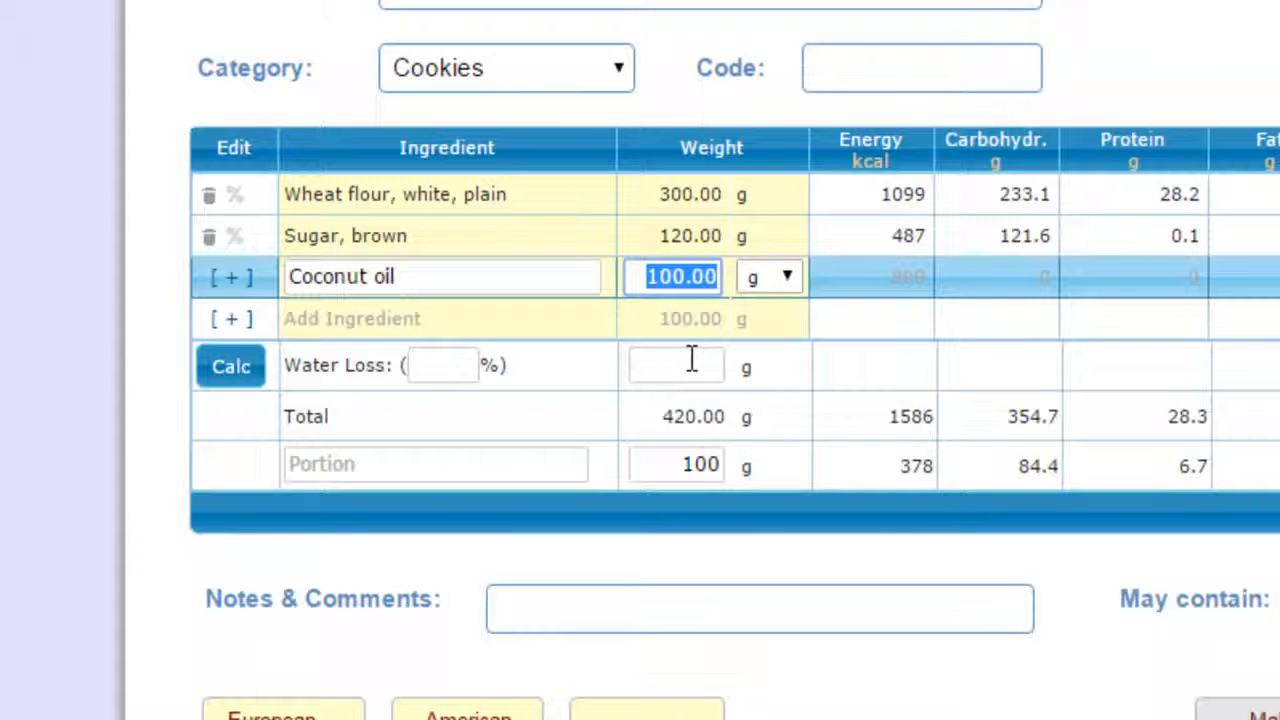
text(80)
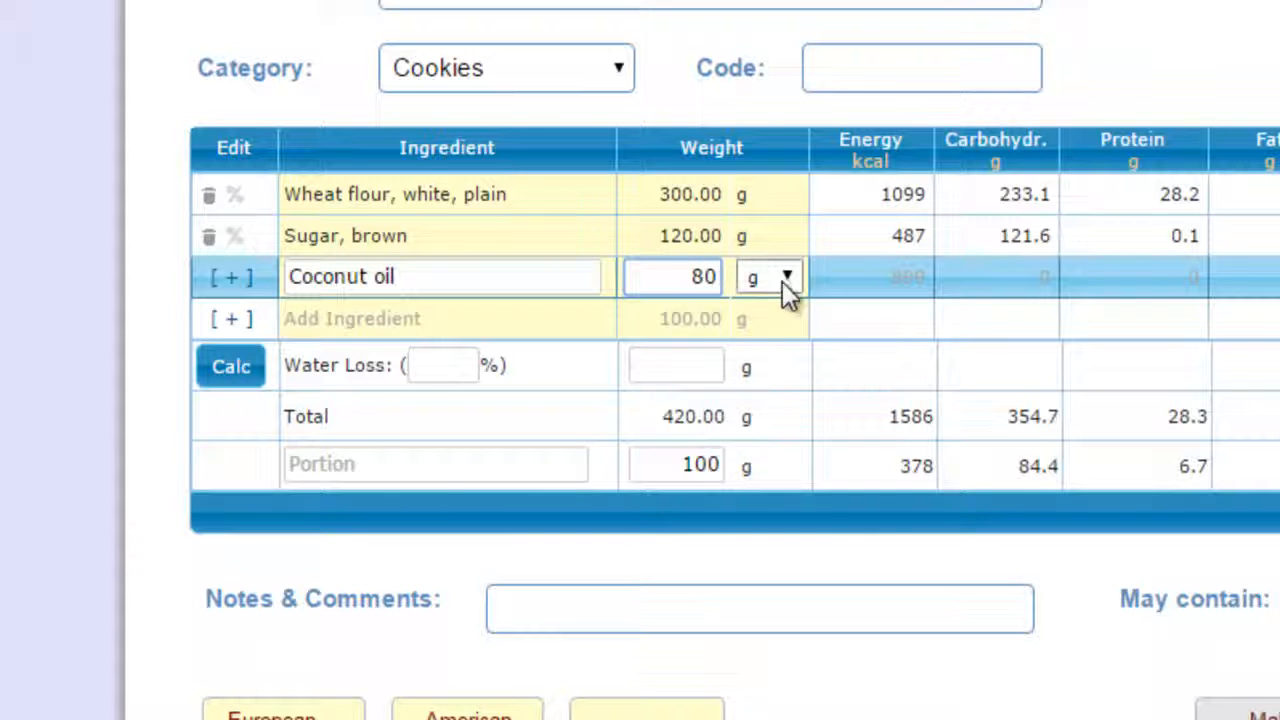
click(770, 277)
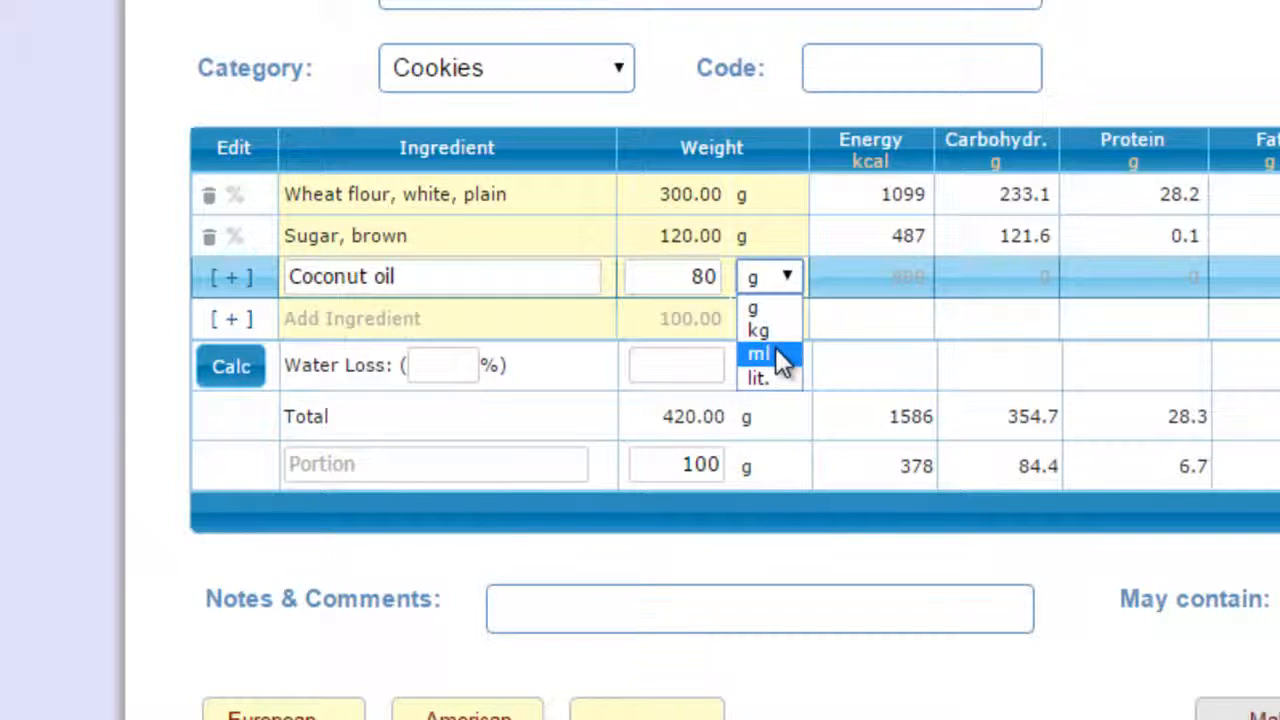
click(758, 353)
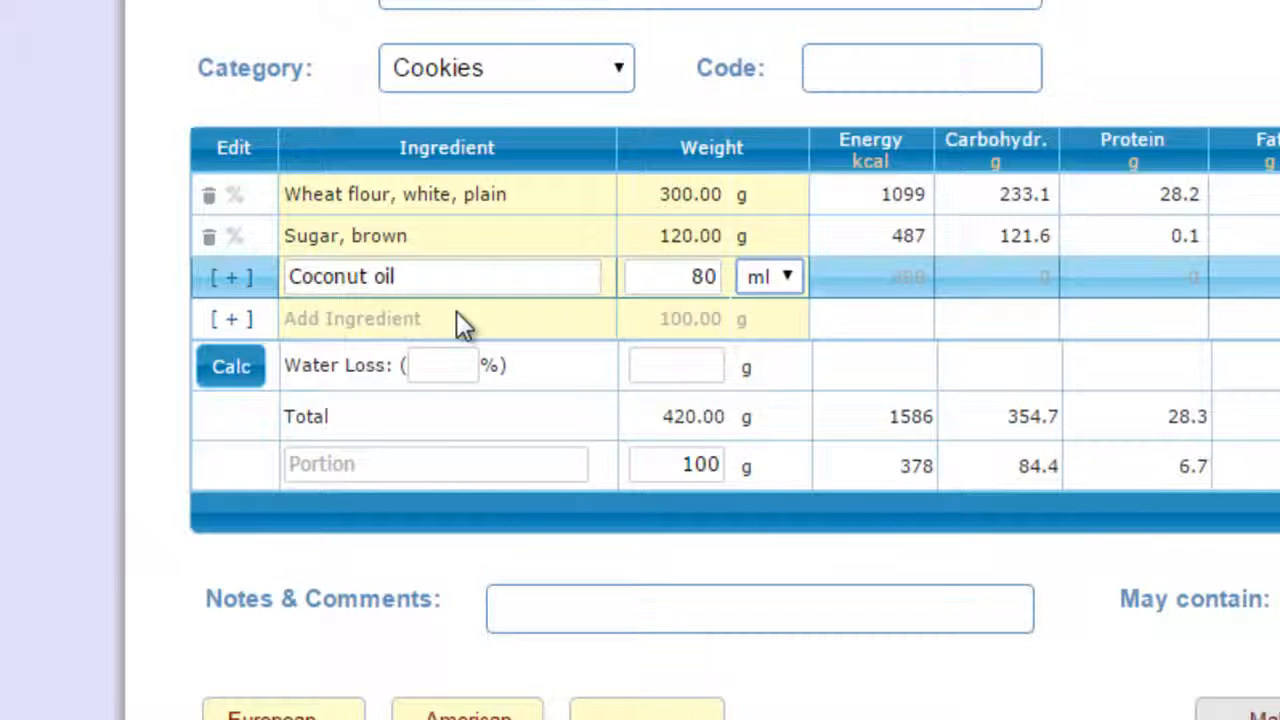
text(oran)
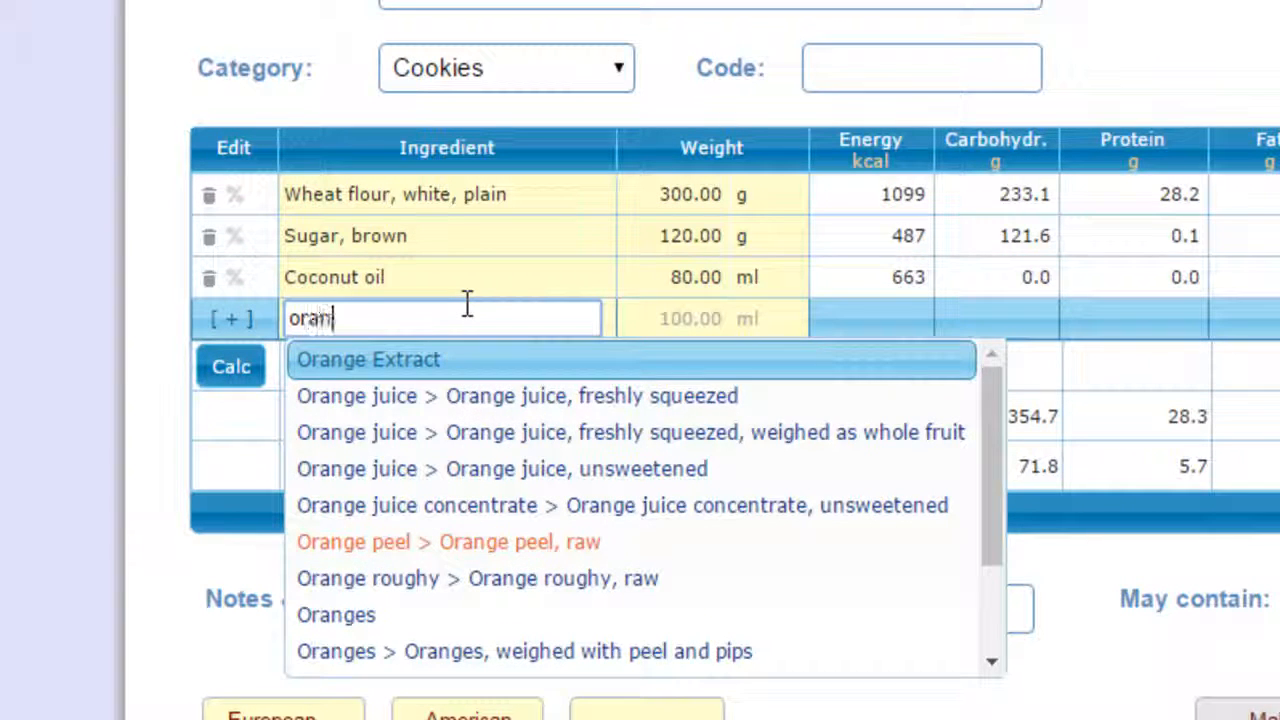
text(ge juice, freshly squeezed)
click(669, 319)
text(40)
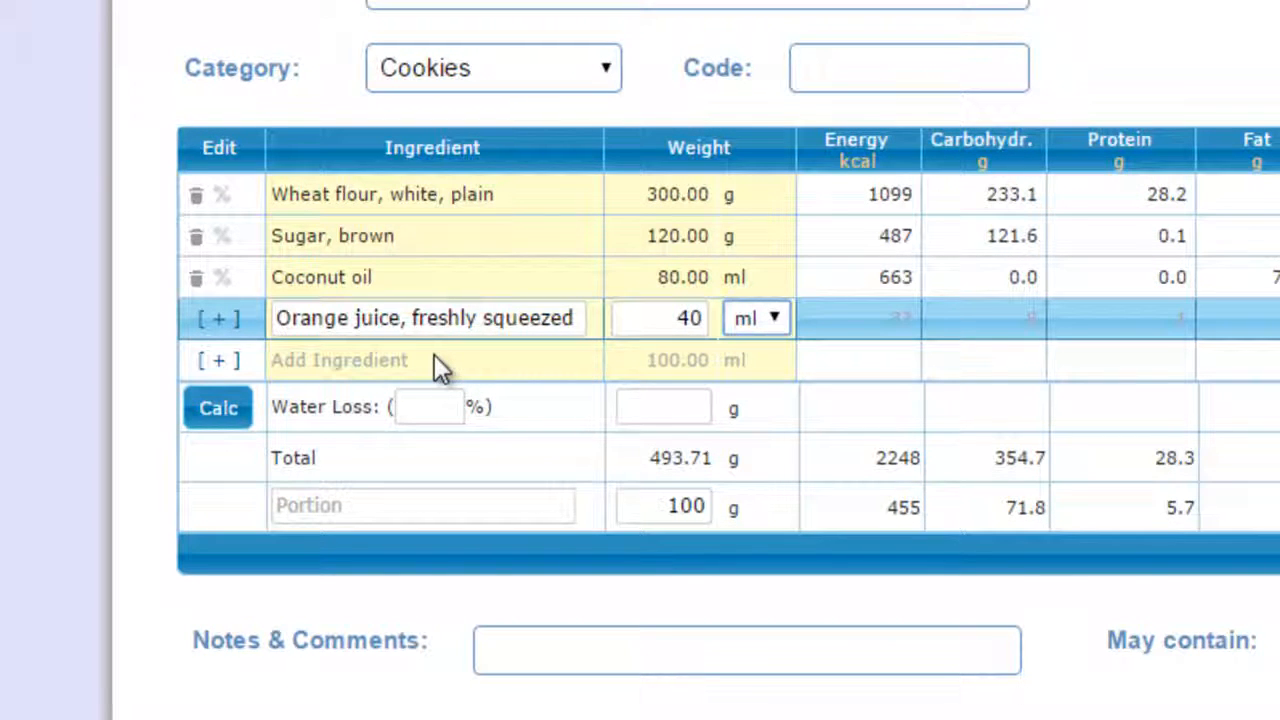
Add 40 ml orange juice, apply crispy-cookie water loss, and define a 30 g Cookie portion.
click(218, 407)
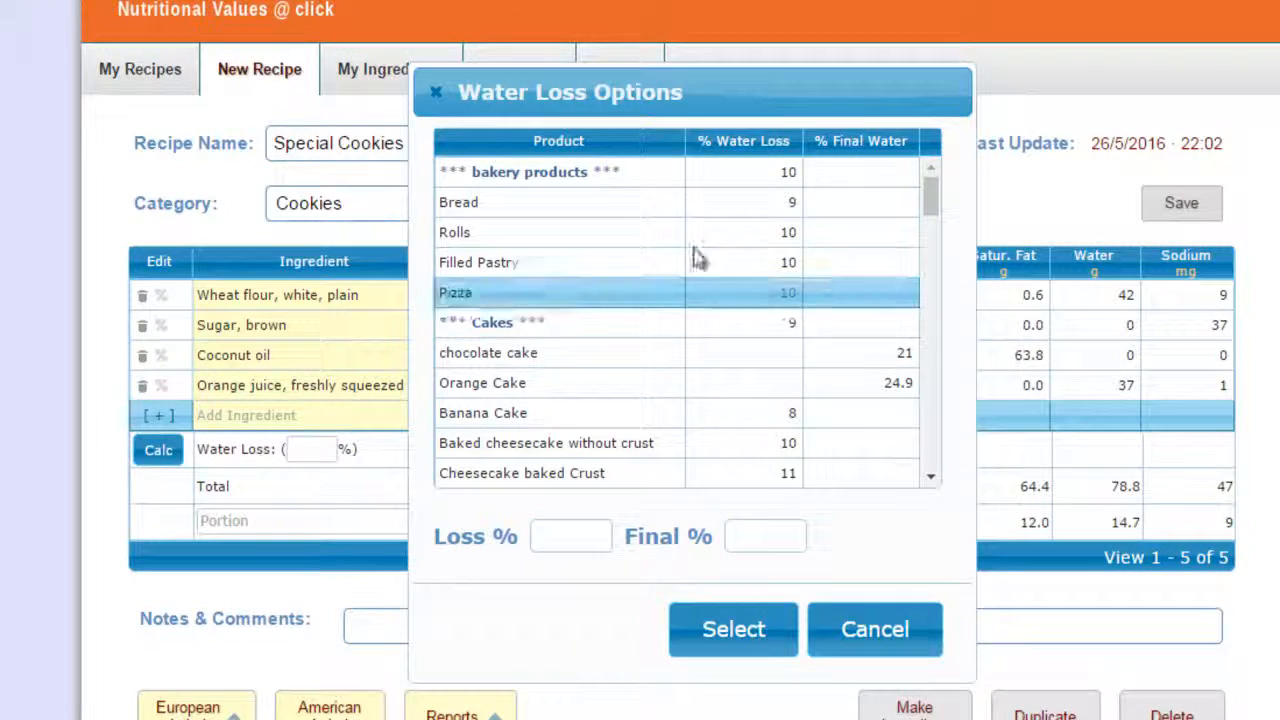
scroll(down, 3)
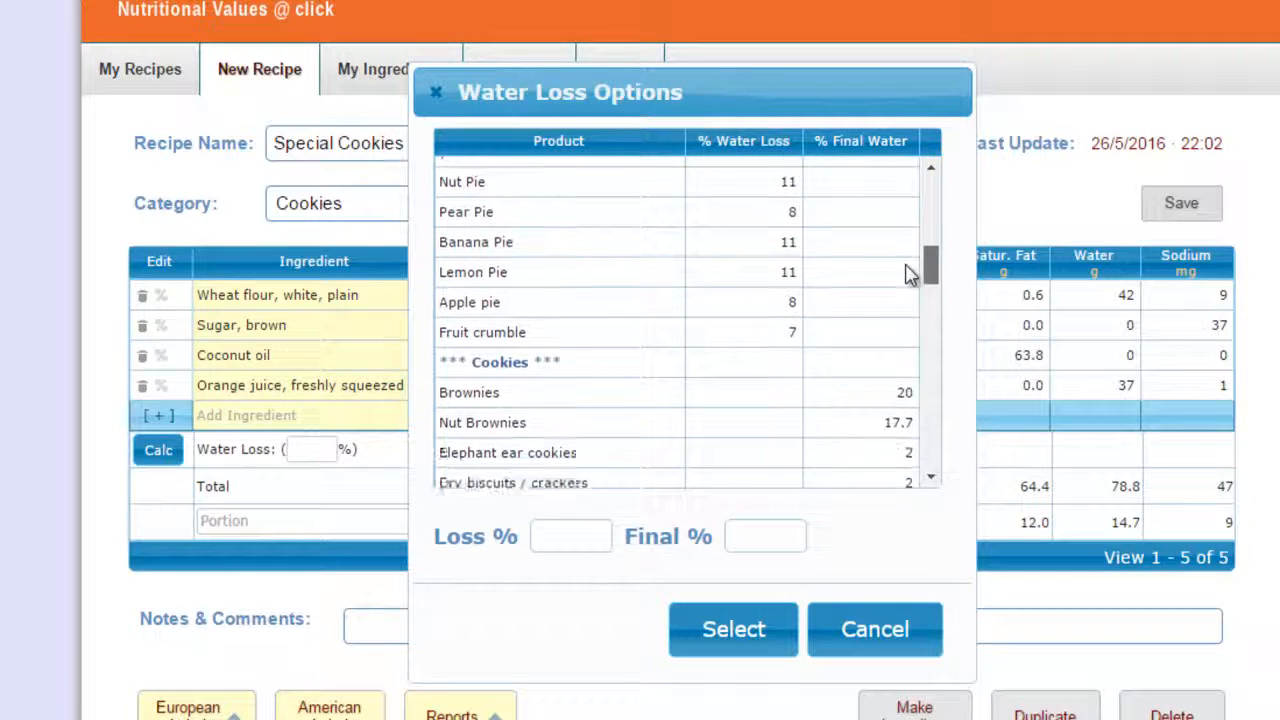
click(538, 378)
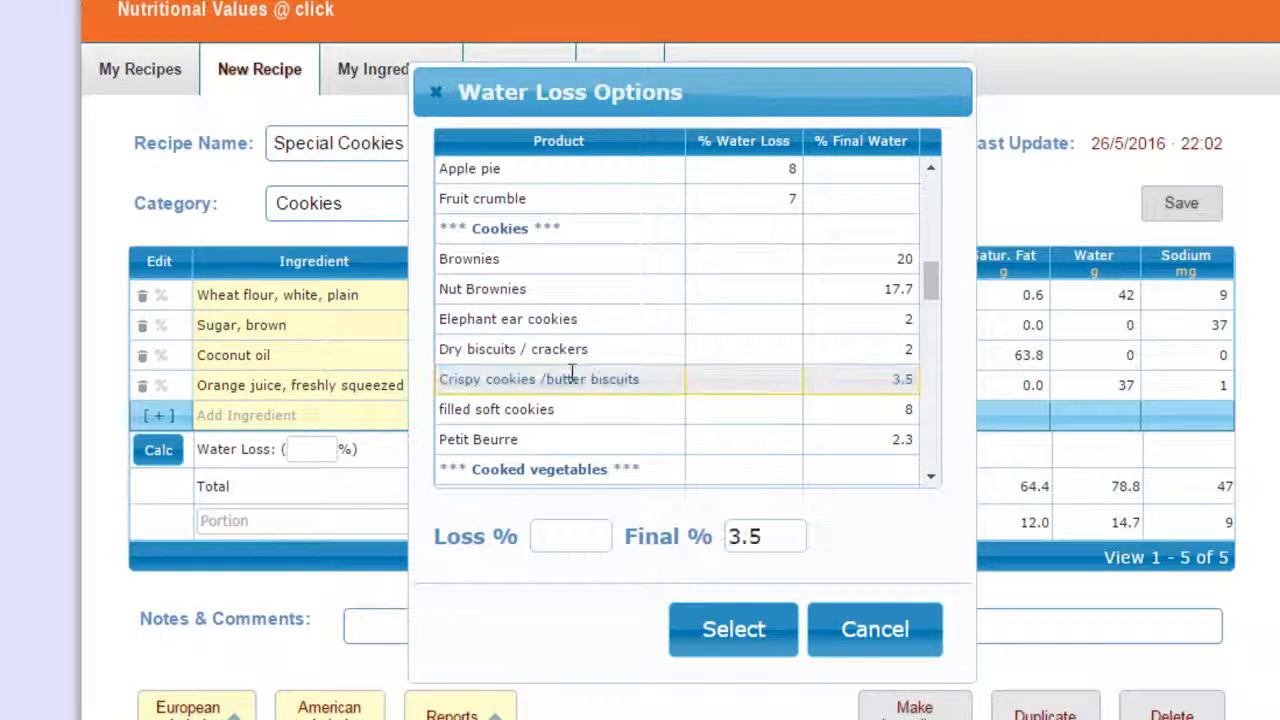
click(733, 629)
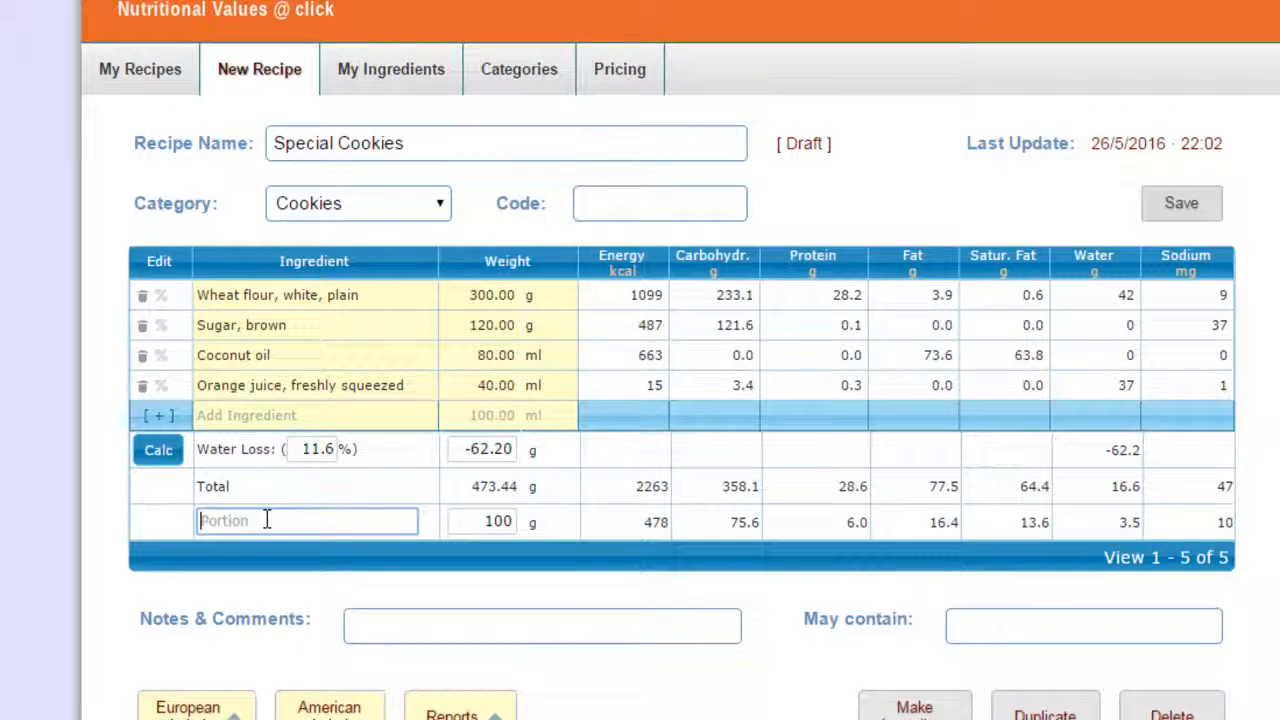
text(Cookie)
click(482, 521)
text(30)
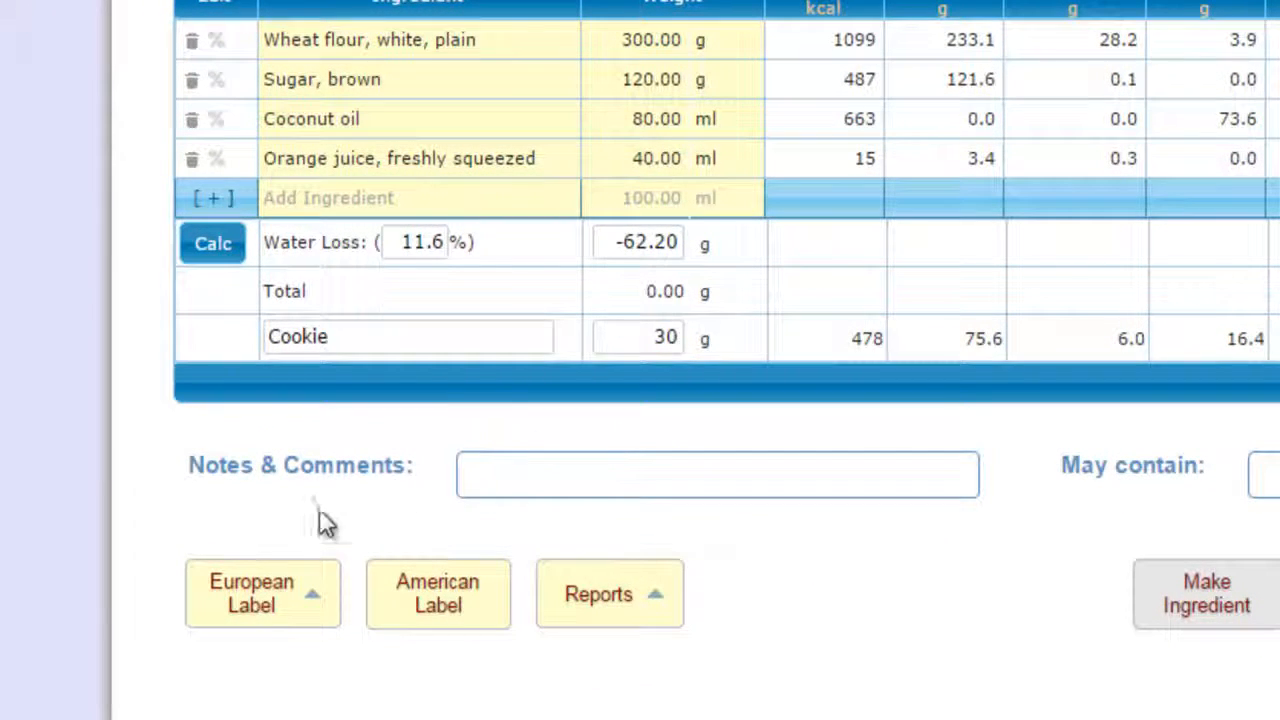
Generate the Special Cookies European label showing reference intake percentages.
click(262, 593)
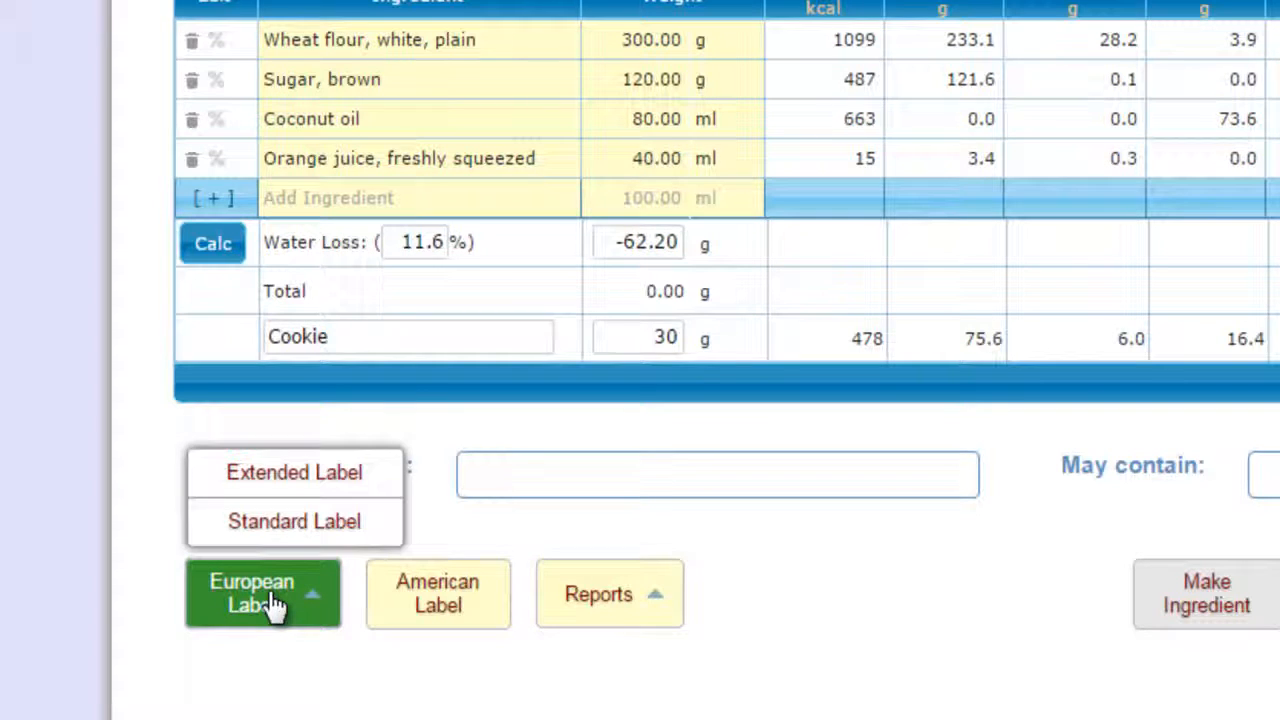
click(599, 593)
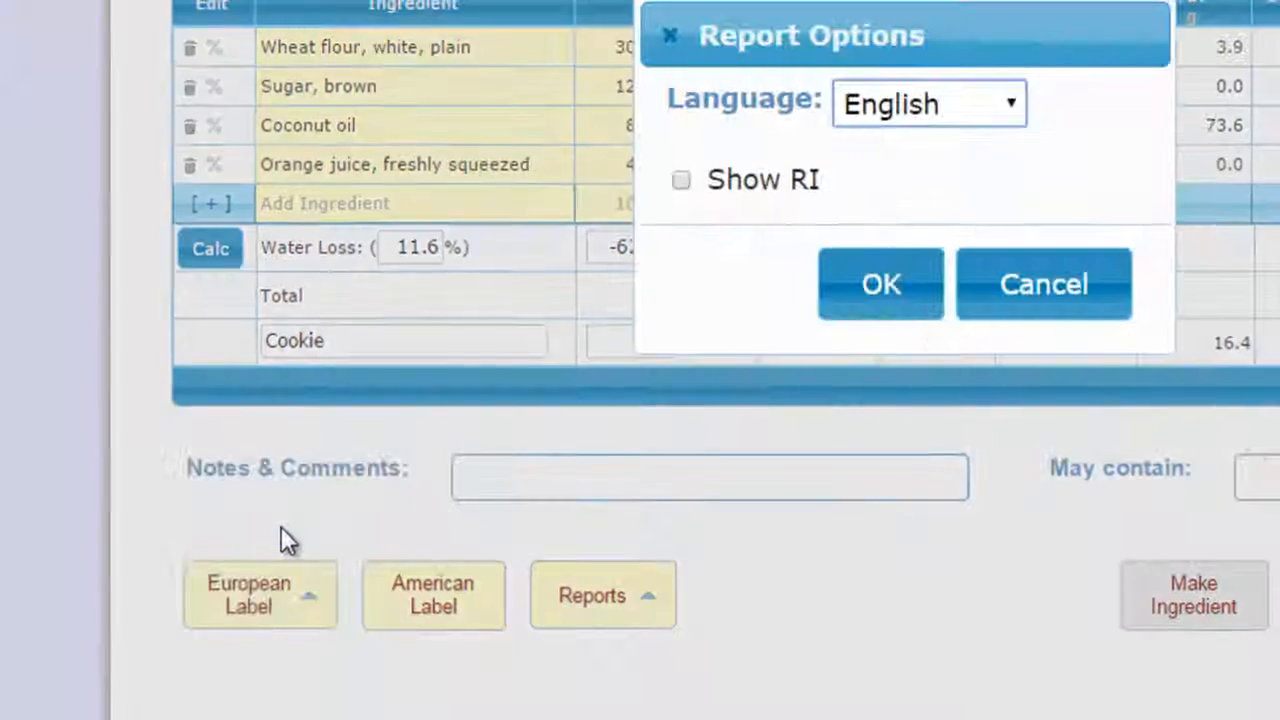
click(681, 180)
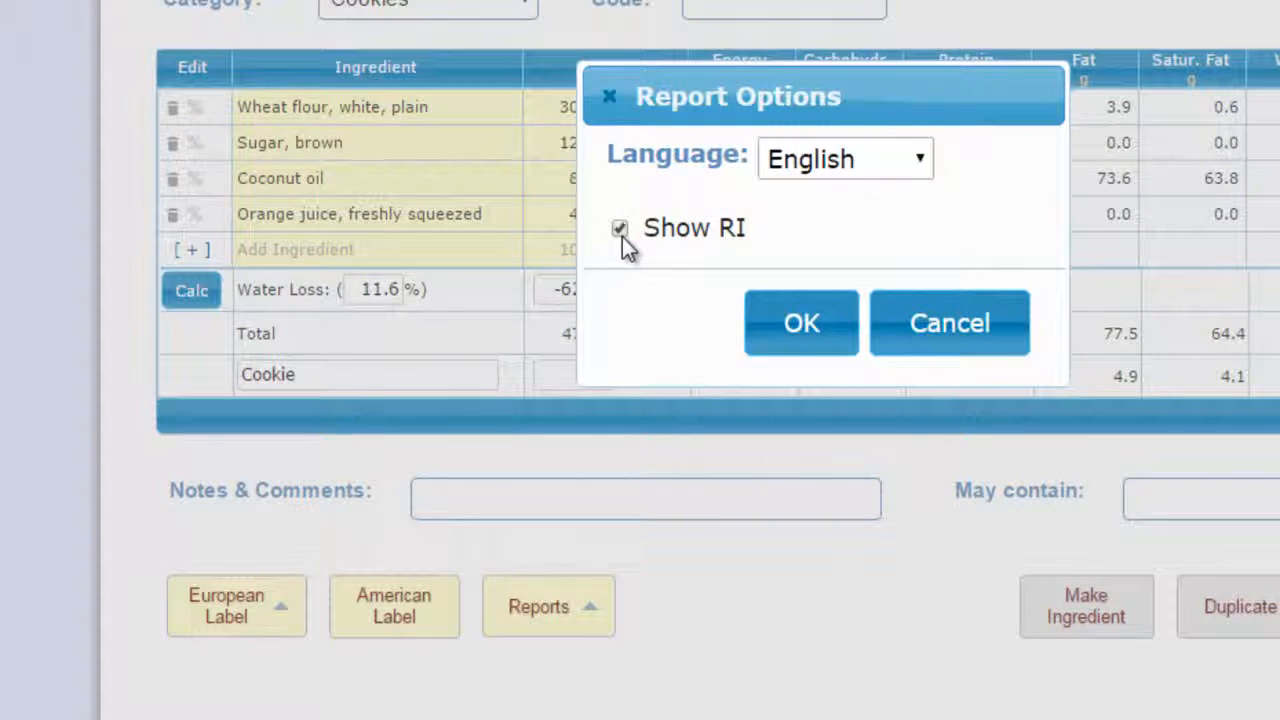
click(800, 322)
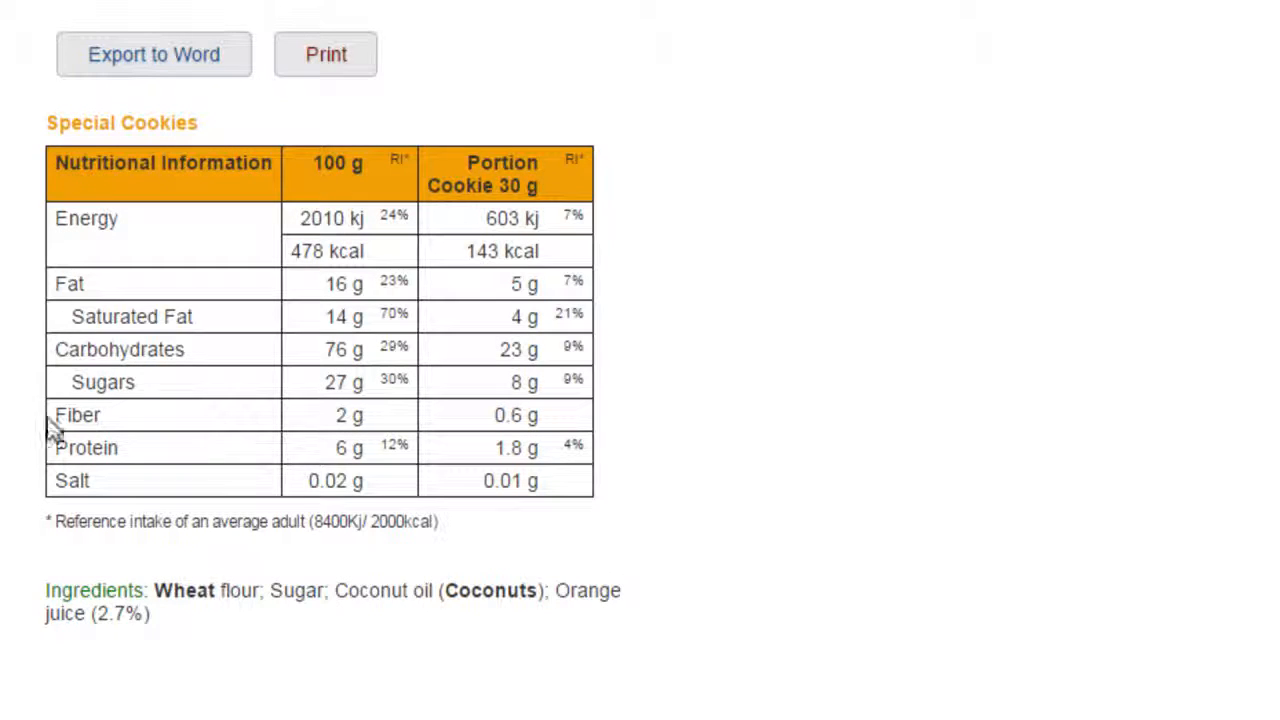
mouse_move(110, 612)
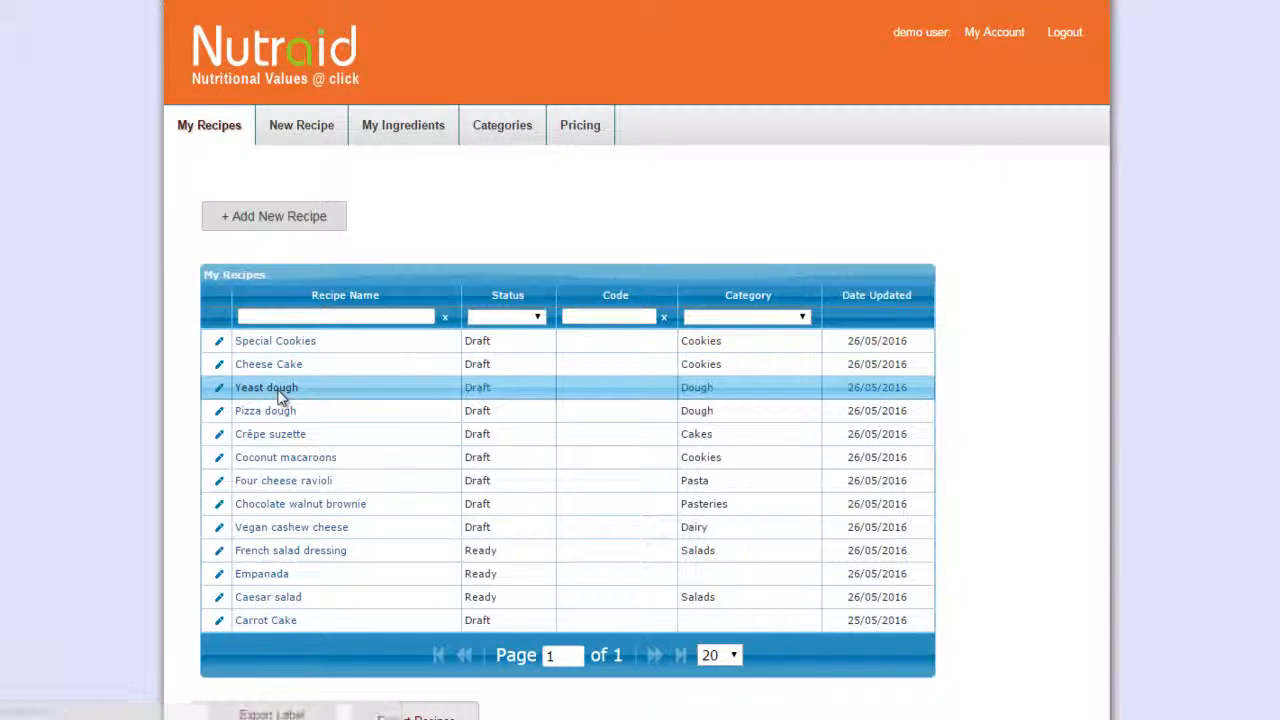
Convert the Yeast dough recipe into a reusable ingredient.
click(266, 387)
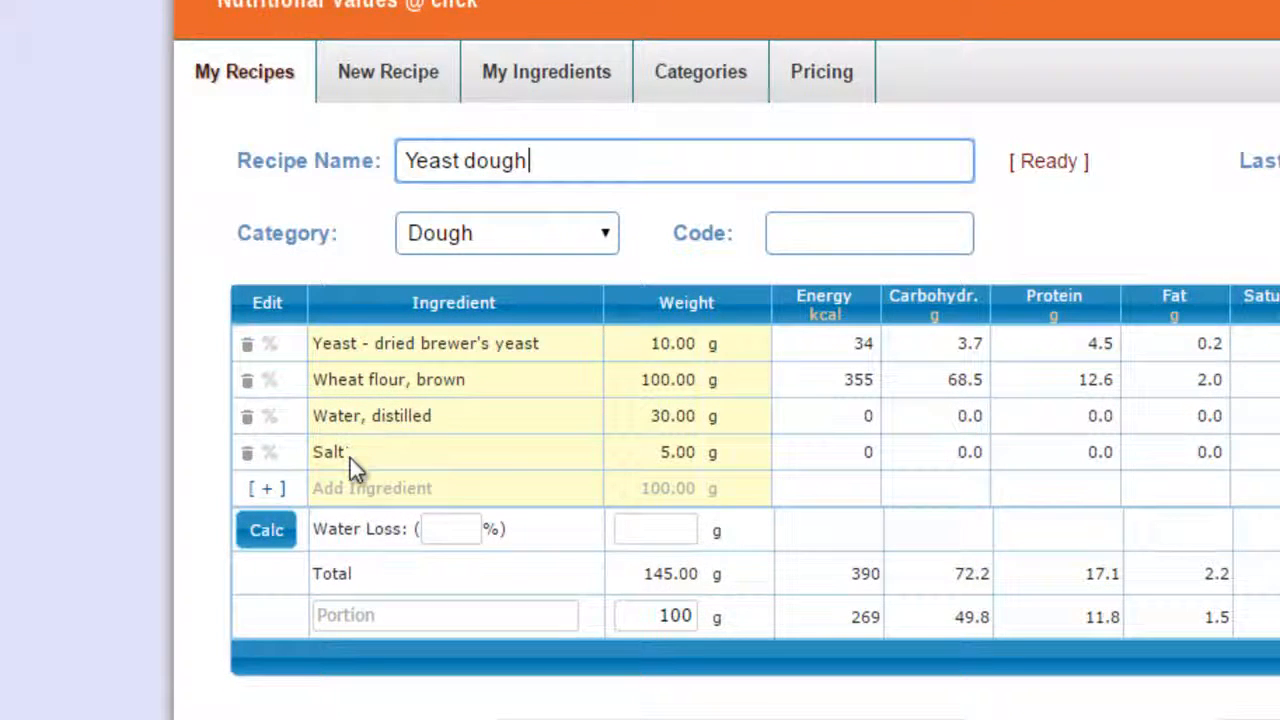
scroll(down, 3)
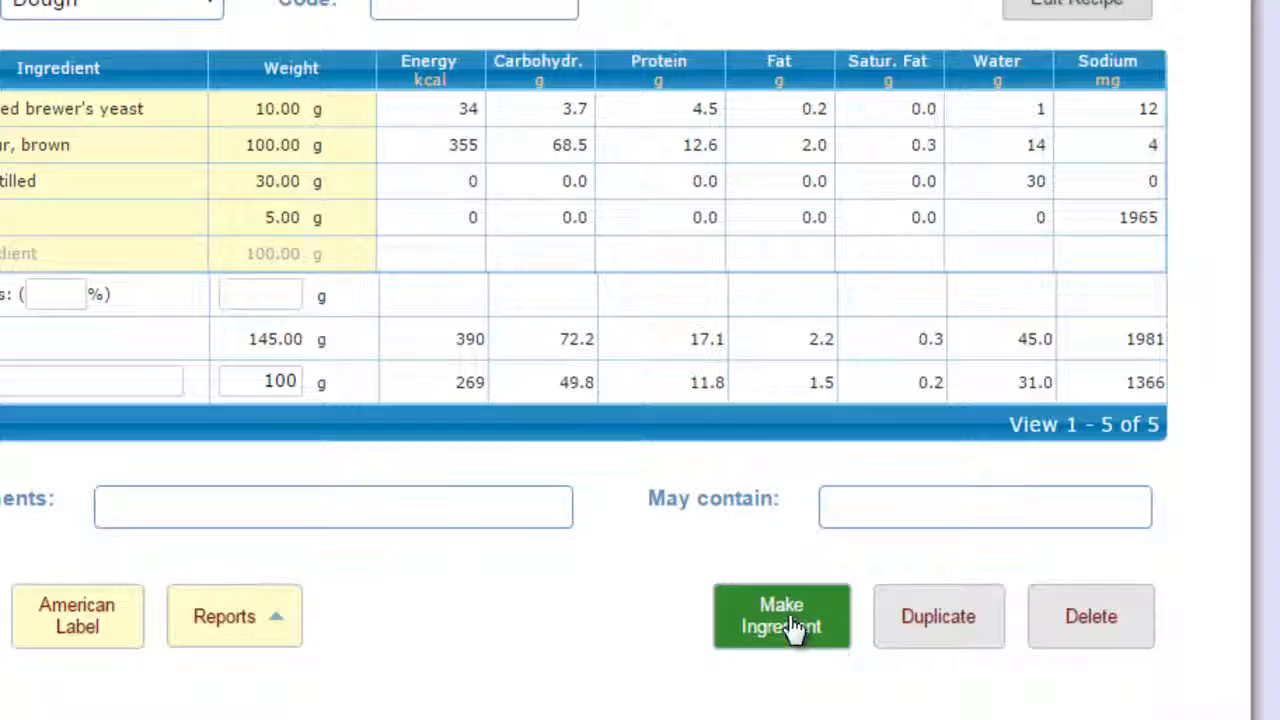
click(782, 615)
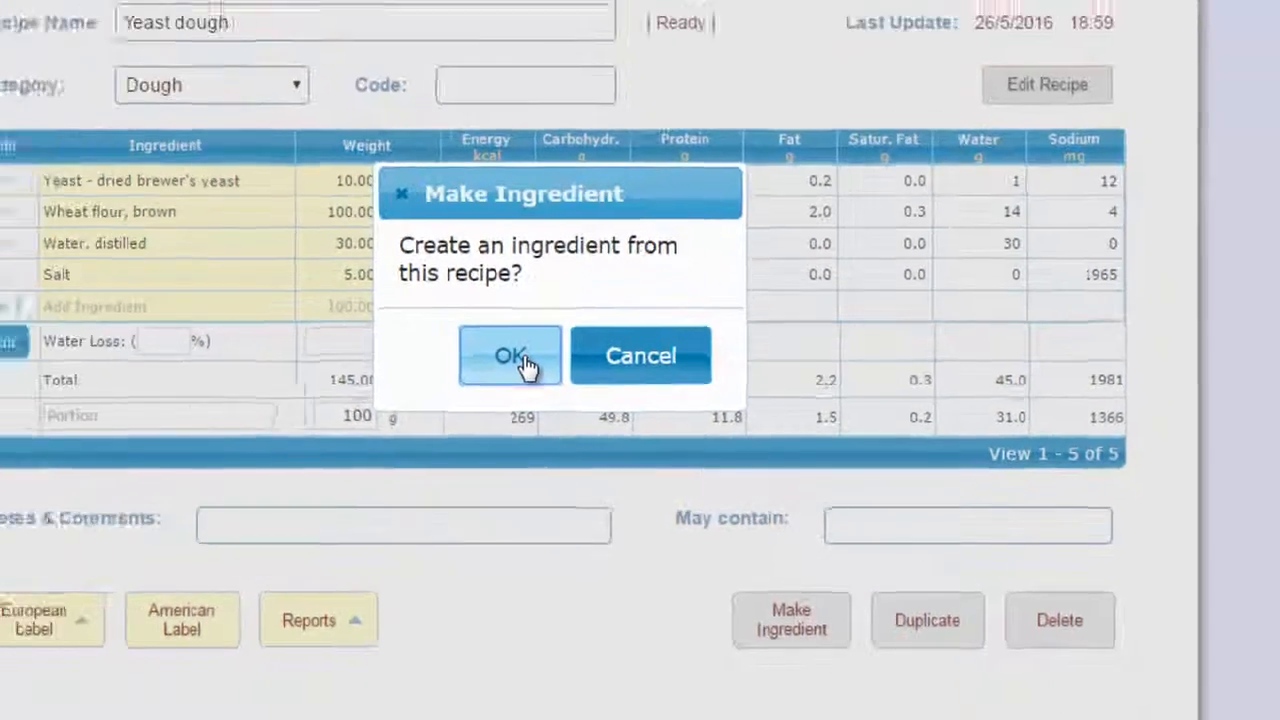
click(509, 355)
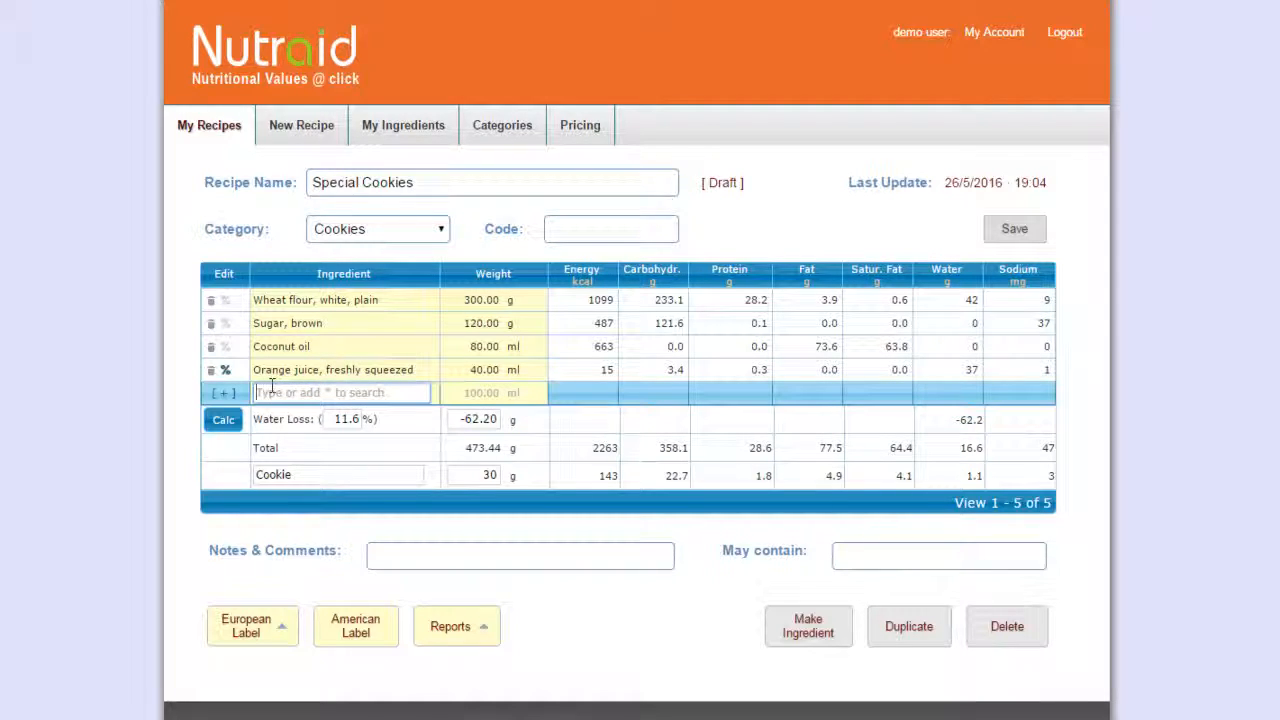
Add 150 g Yeast dough and generate a European label without reference intakes.
text(ye)
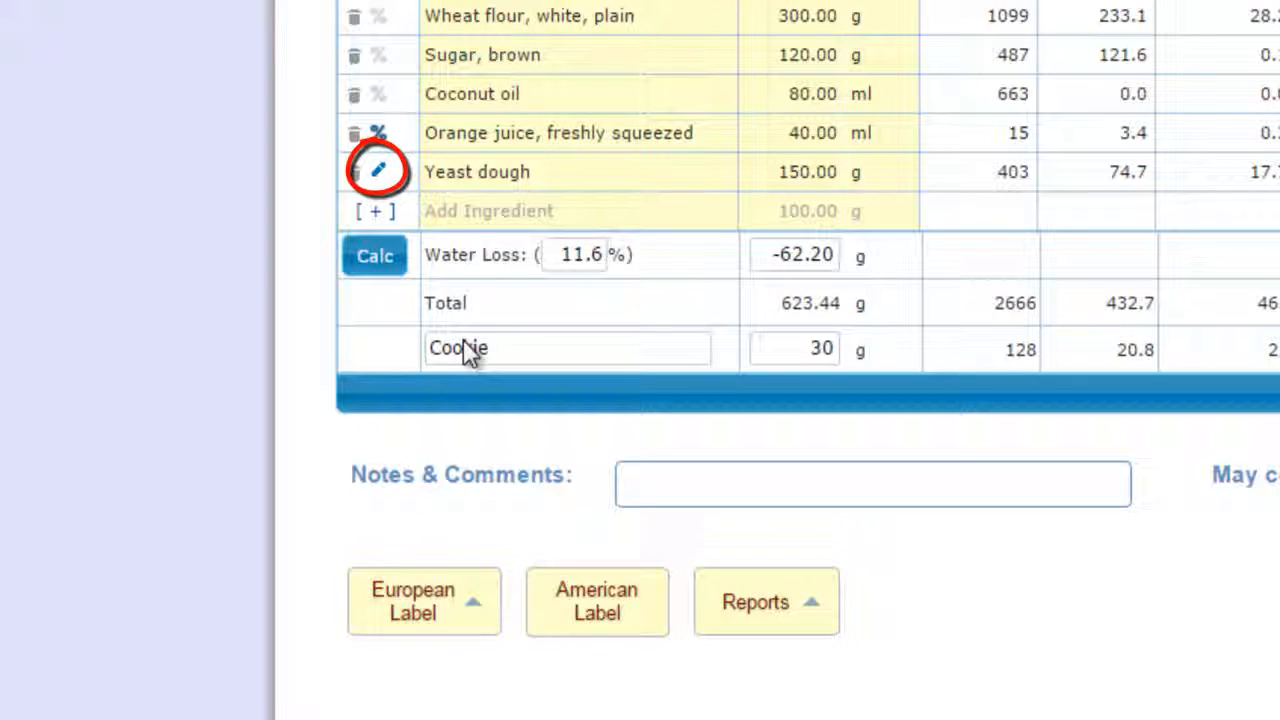
click(424, 601)
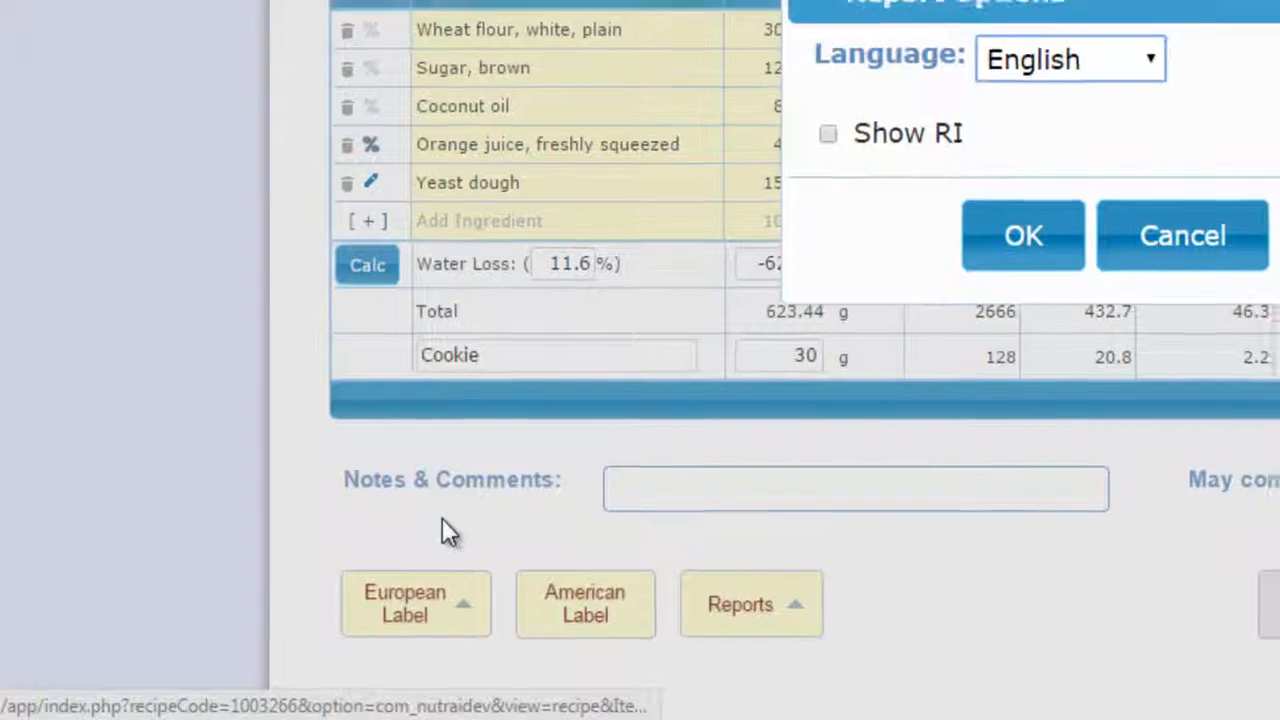
click(1022, 235)
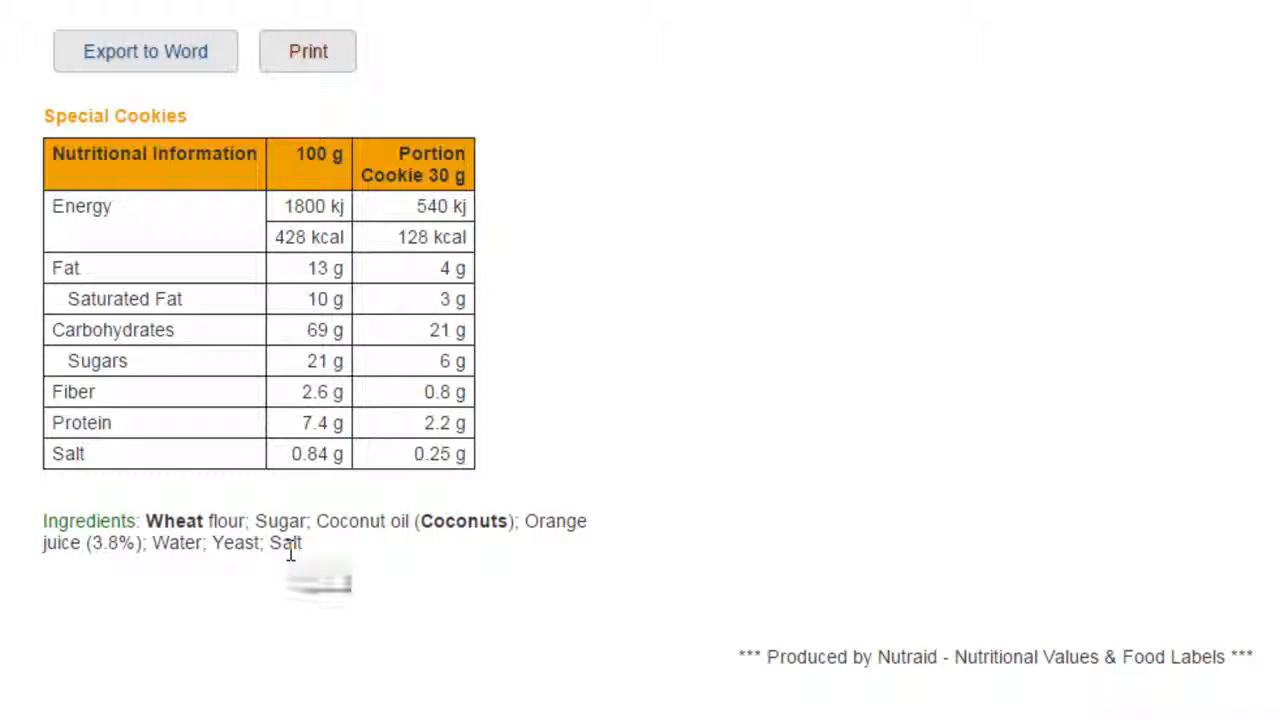
click(583, 181)
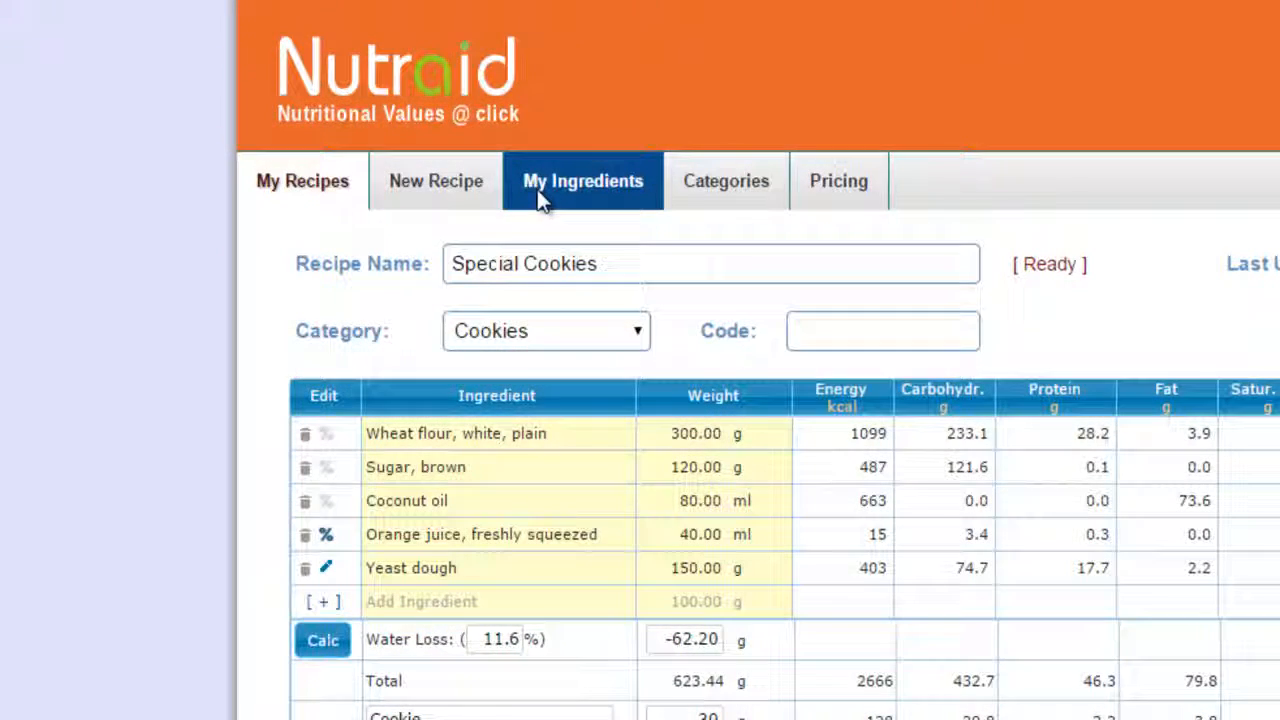
Save custom ingredient 'rye flour type 1' with nutrients, containing rye and may-contain sesame.
click(583, 181)
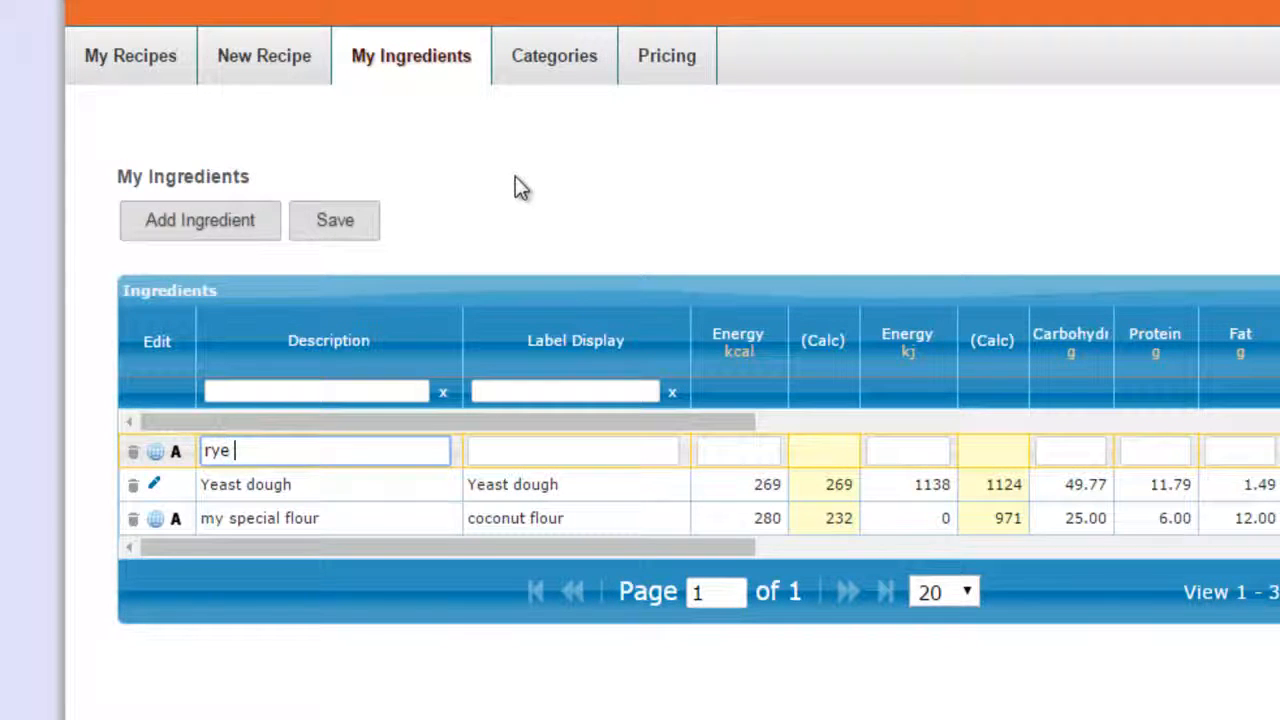
text(flour type 1)
click(1240, 451)
text(12)
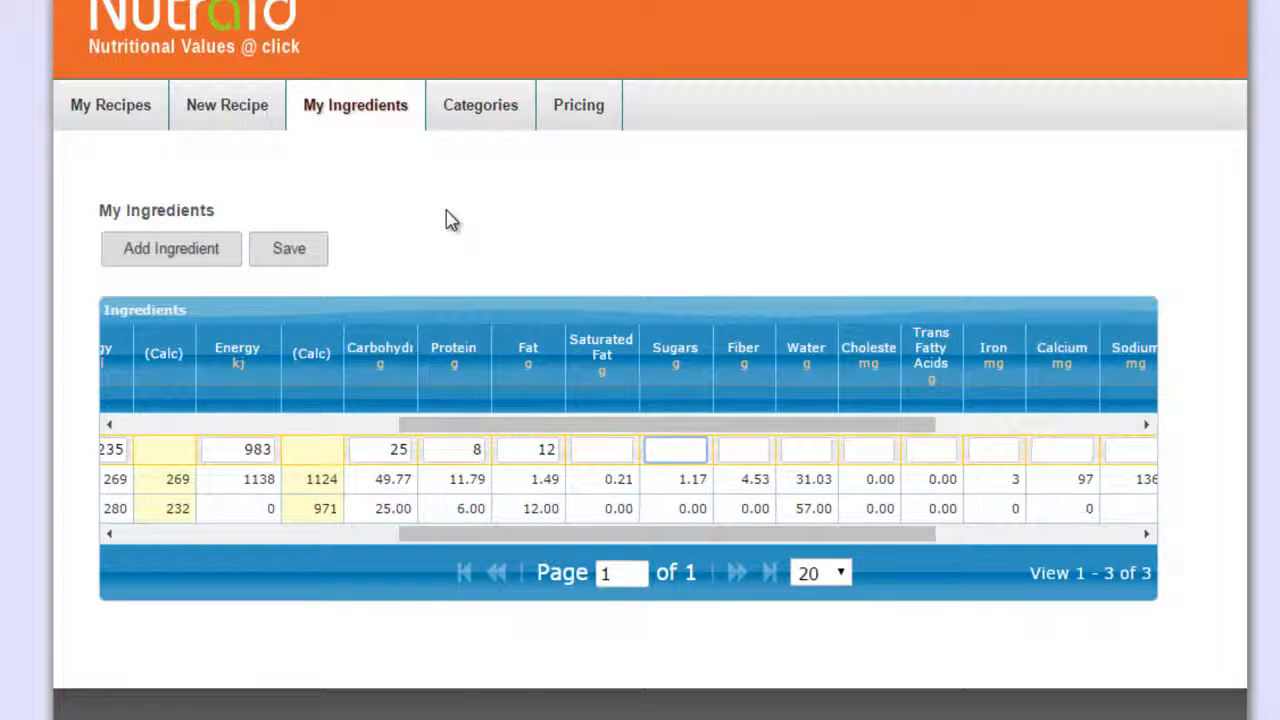
click(289, 248)
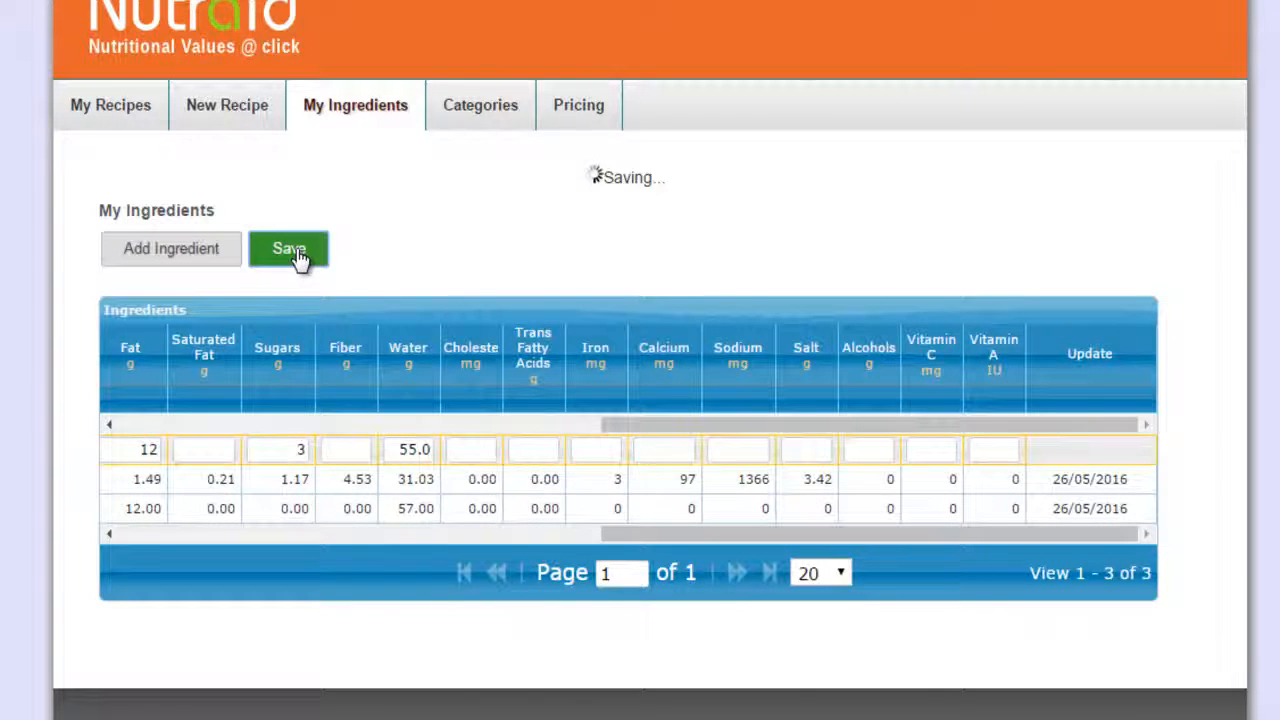
click(288, 248)
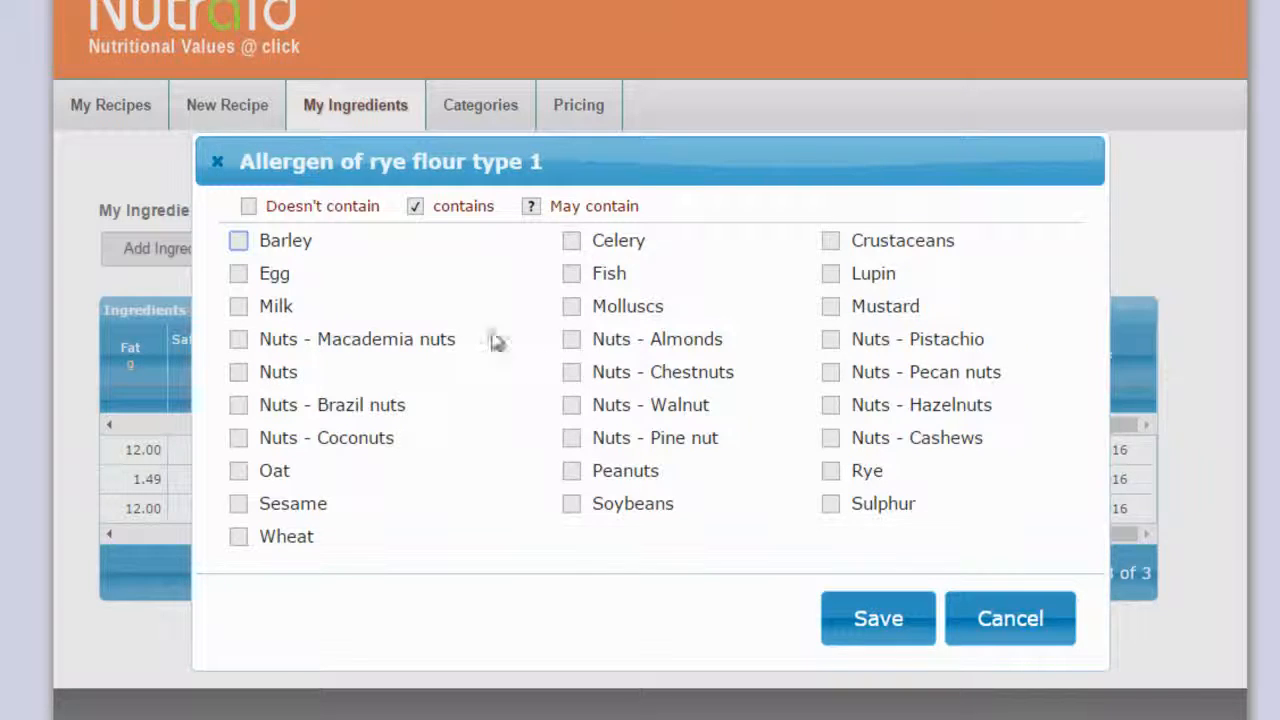
mouse_move(835, 480)
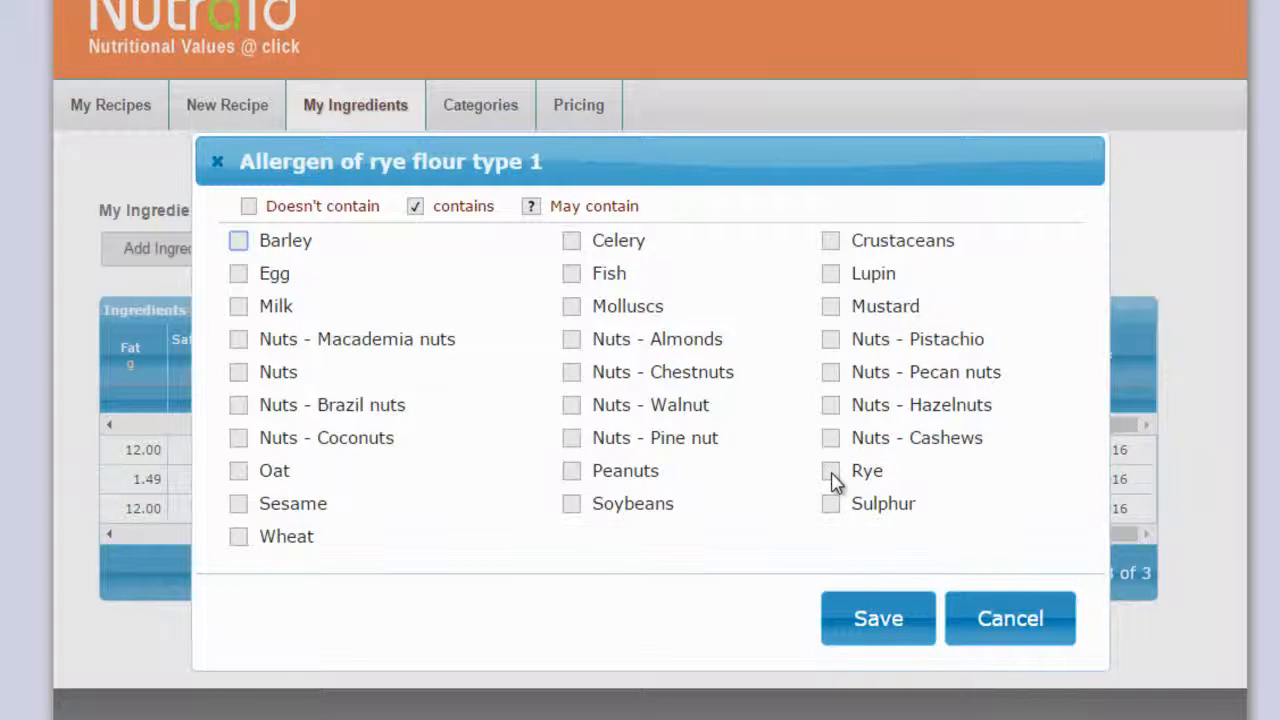
click(830, 470)
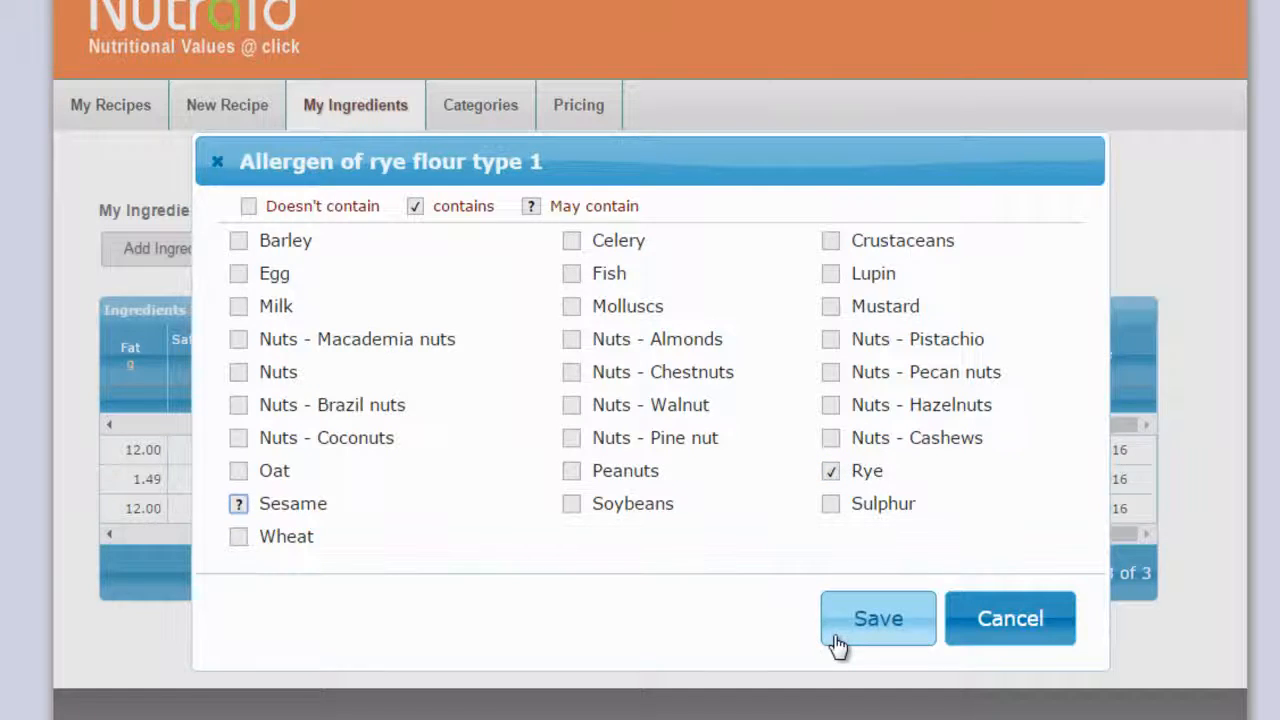
click(877, 618)
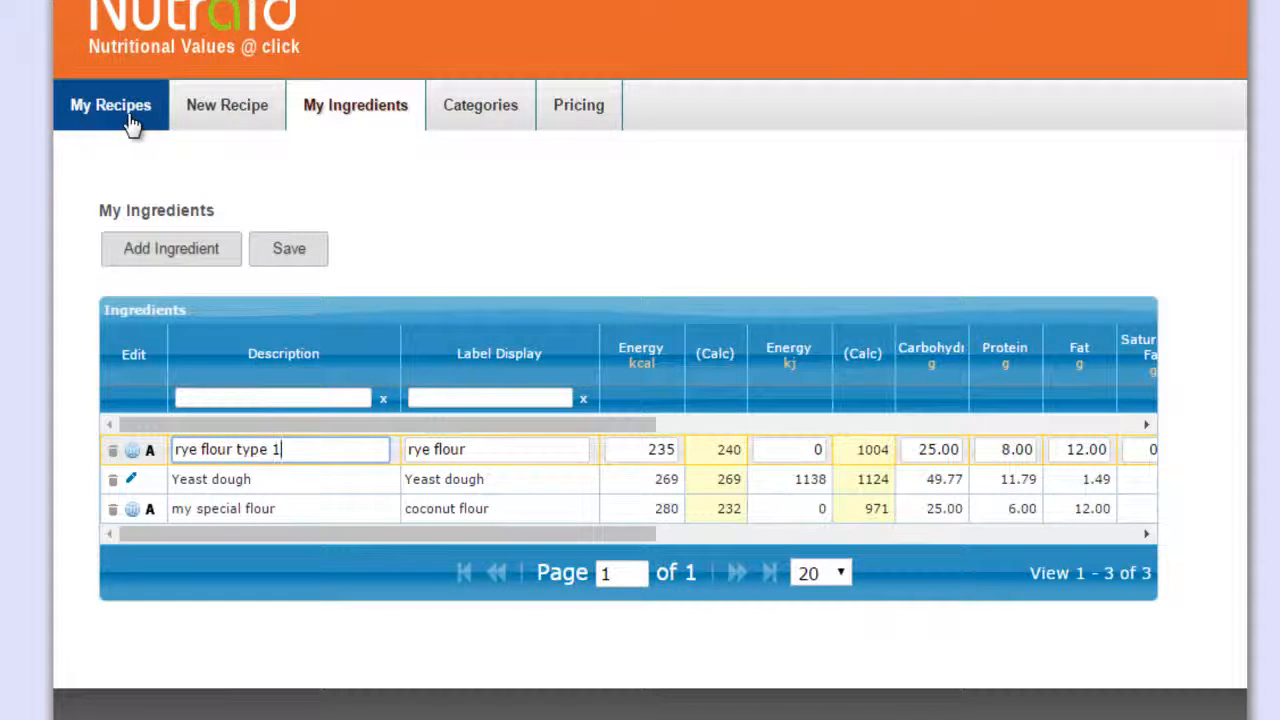
Add 50 g rye flour type 1 to Special Cookies and generate the European label.
click(110, 105)
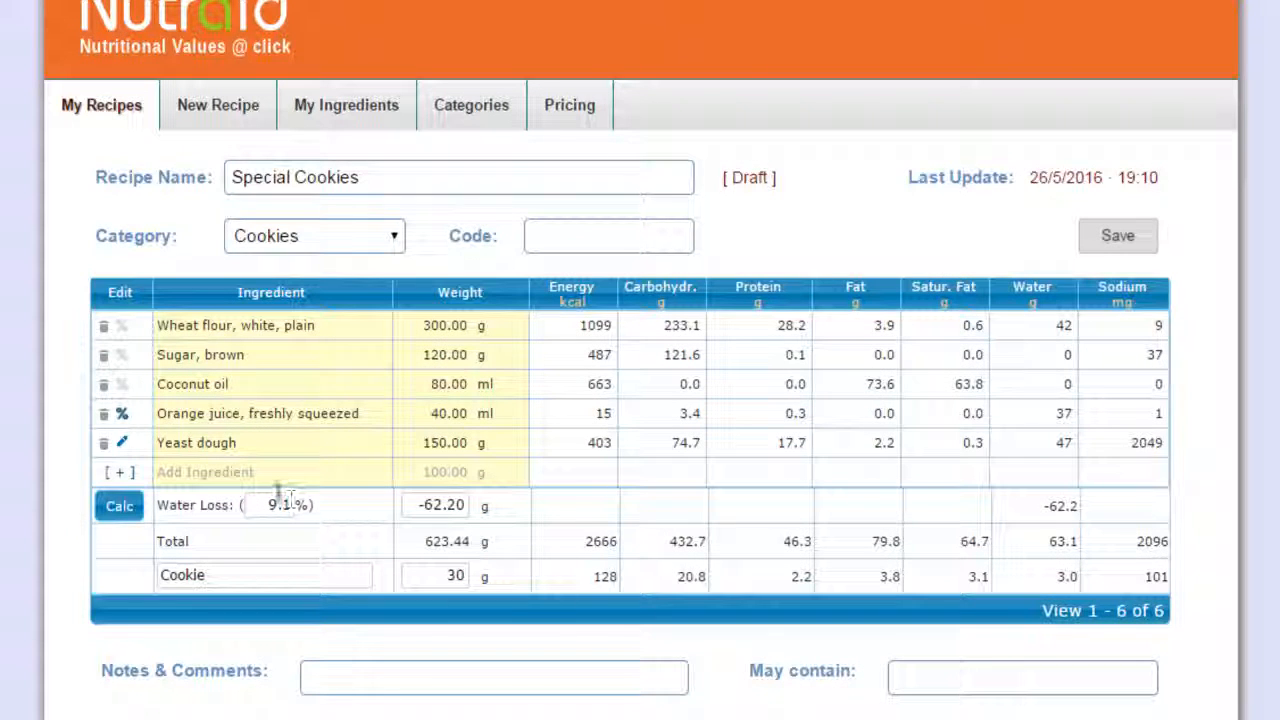
click(265, 471)
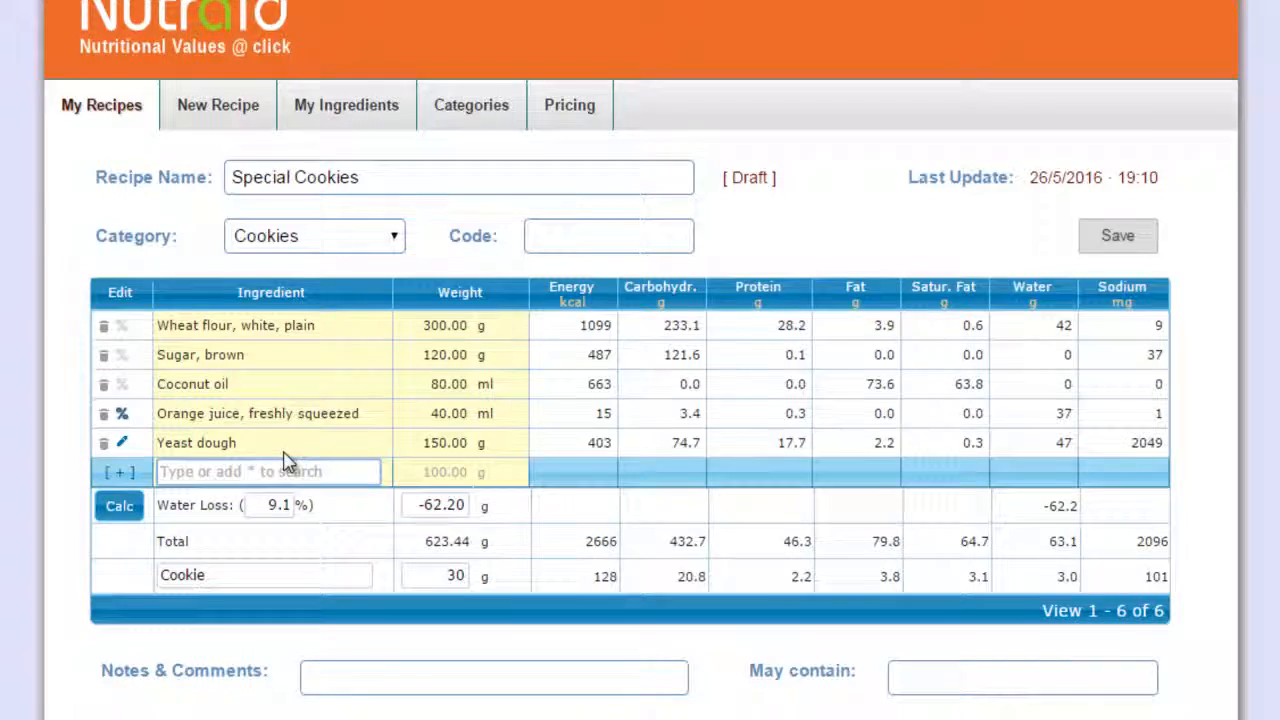
text(ry)
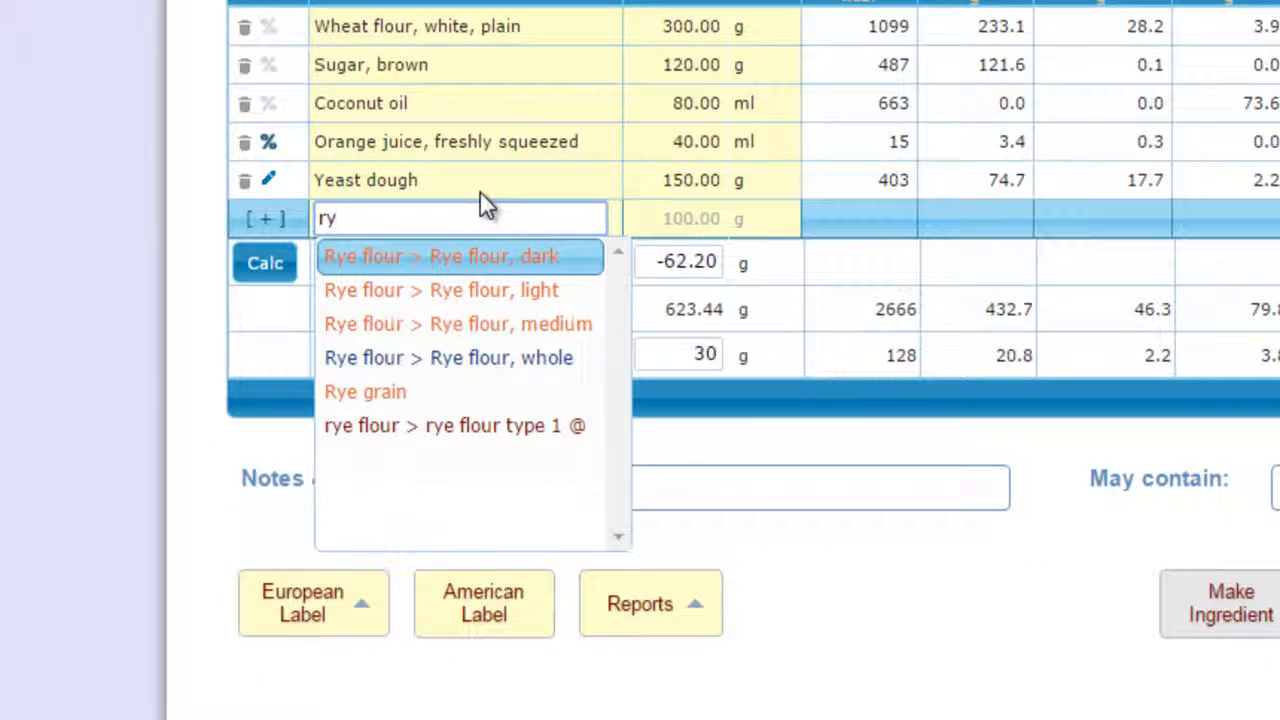
mouse_move(470, 425)
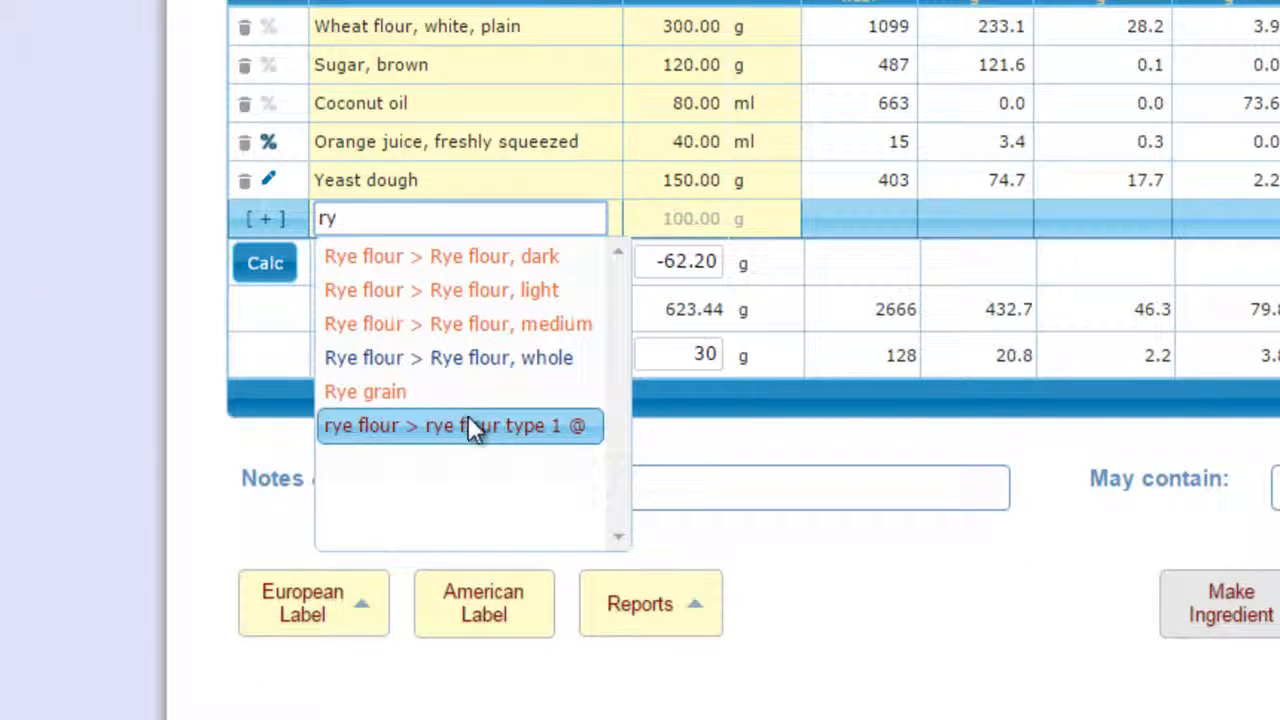
click(459, 425)
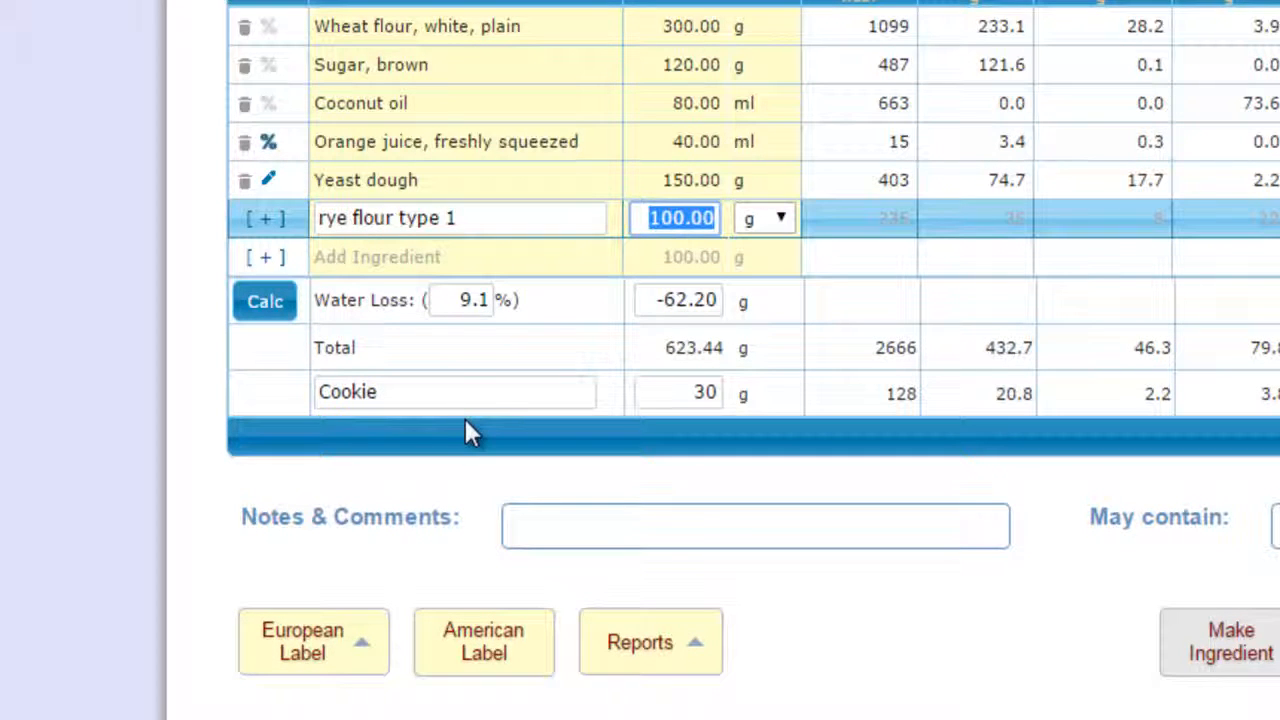
text(50)
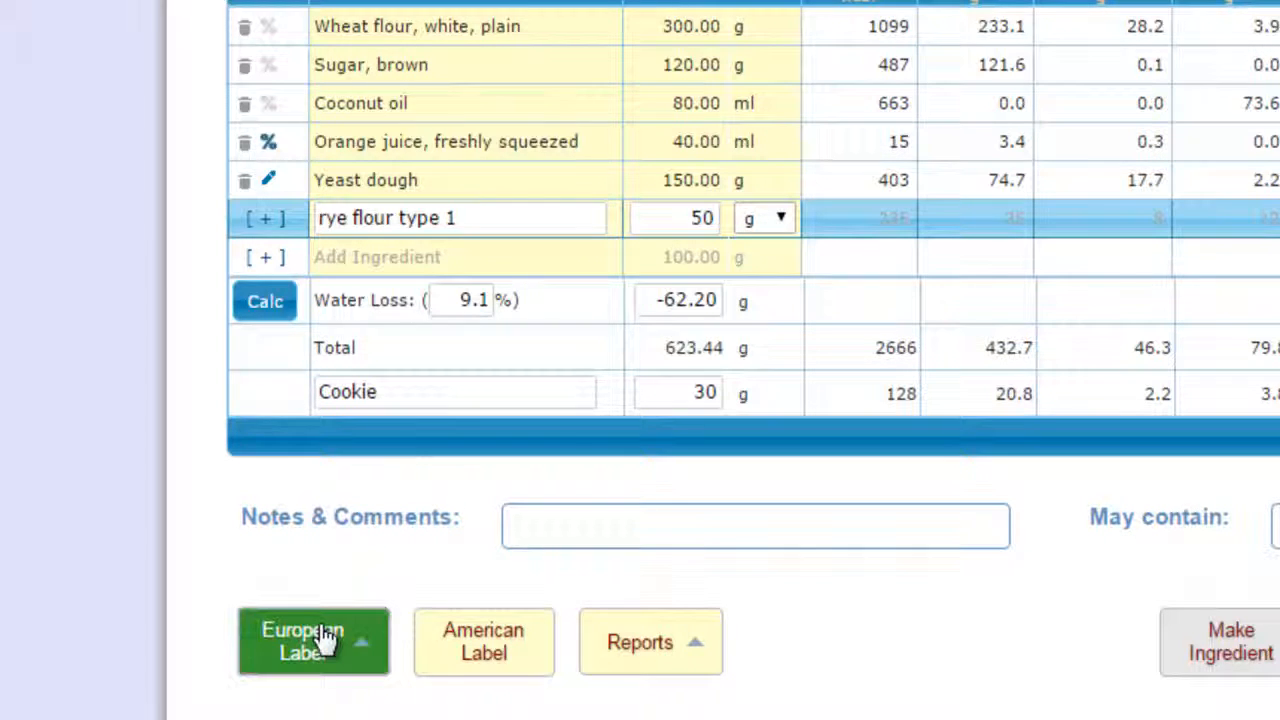
click(314, 641)
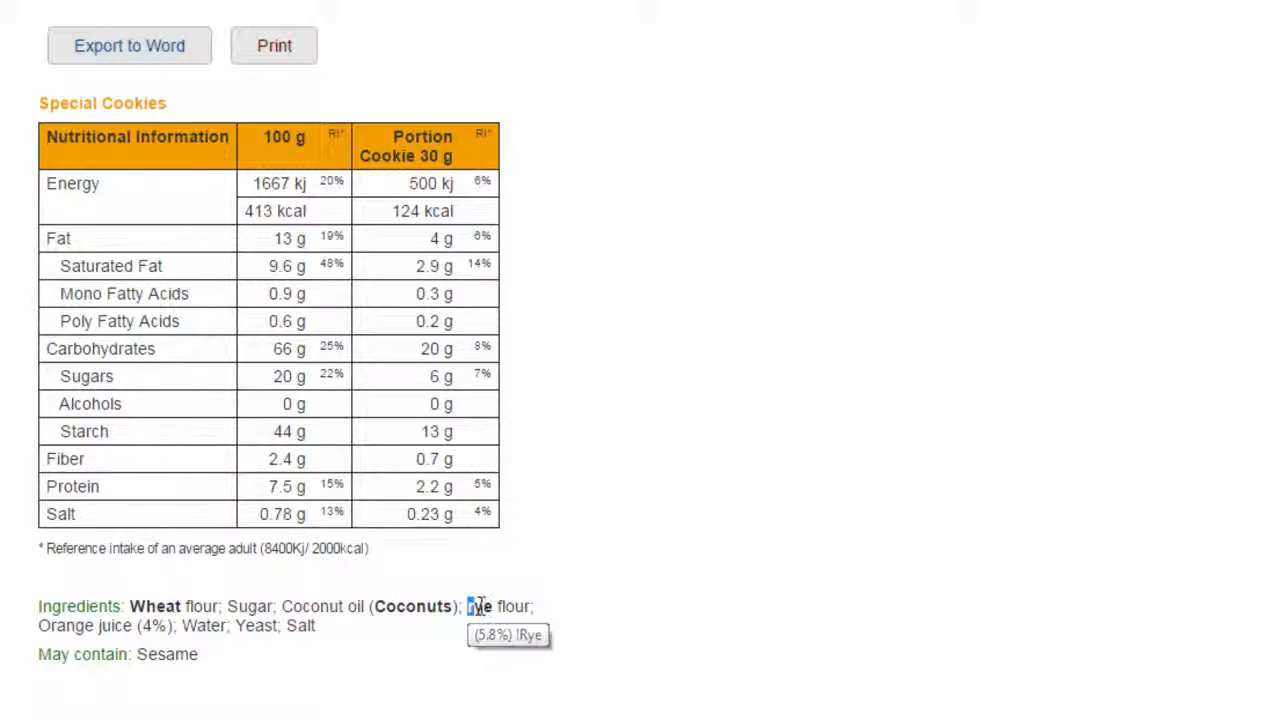
Double-click Rye in the label's ingredient list to see its percentage.
double_click(167, 654)
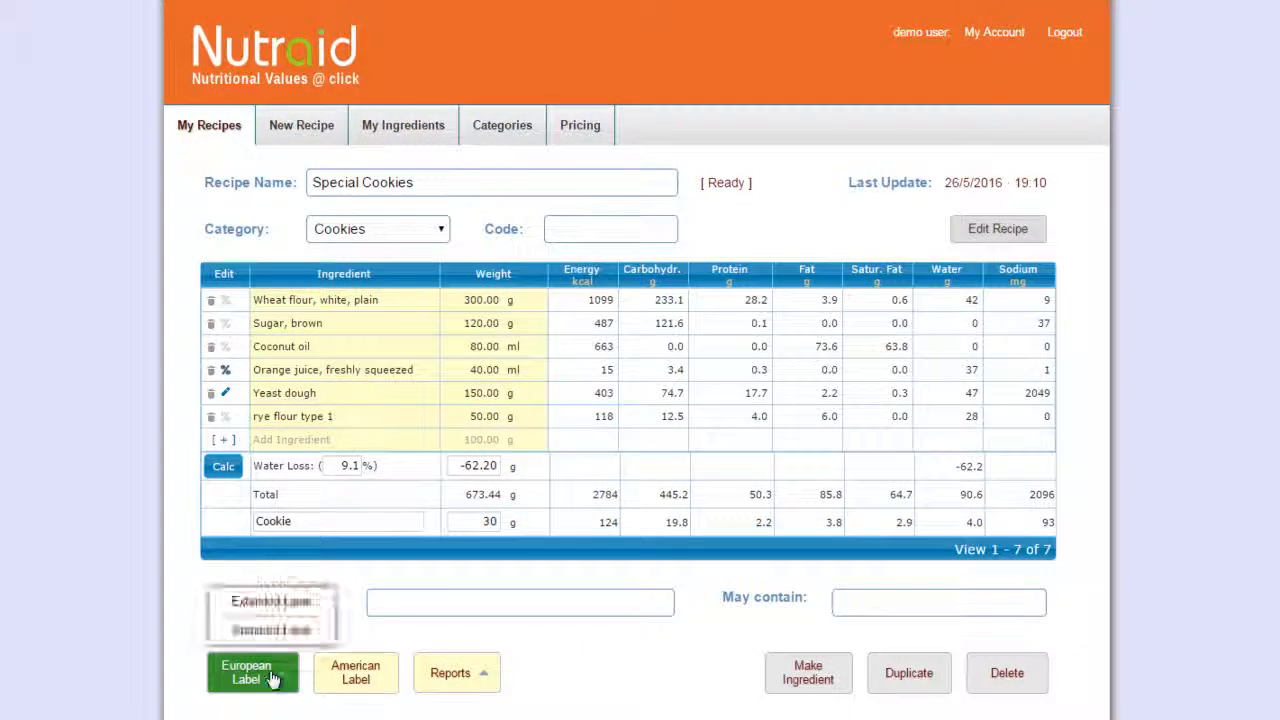
Generate the European label with the language set to French.
click(252, 672)
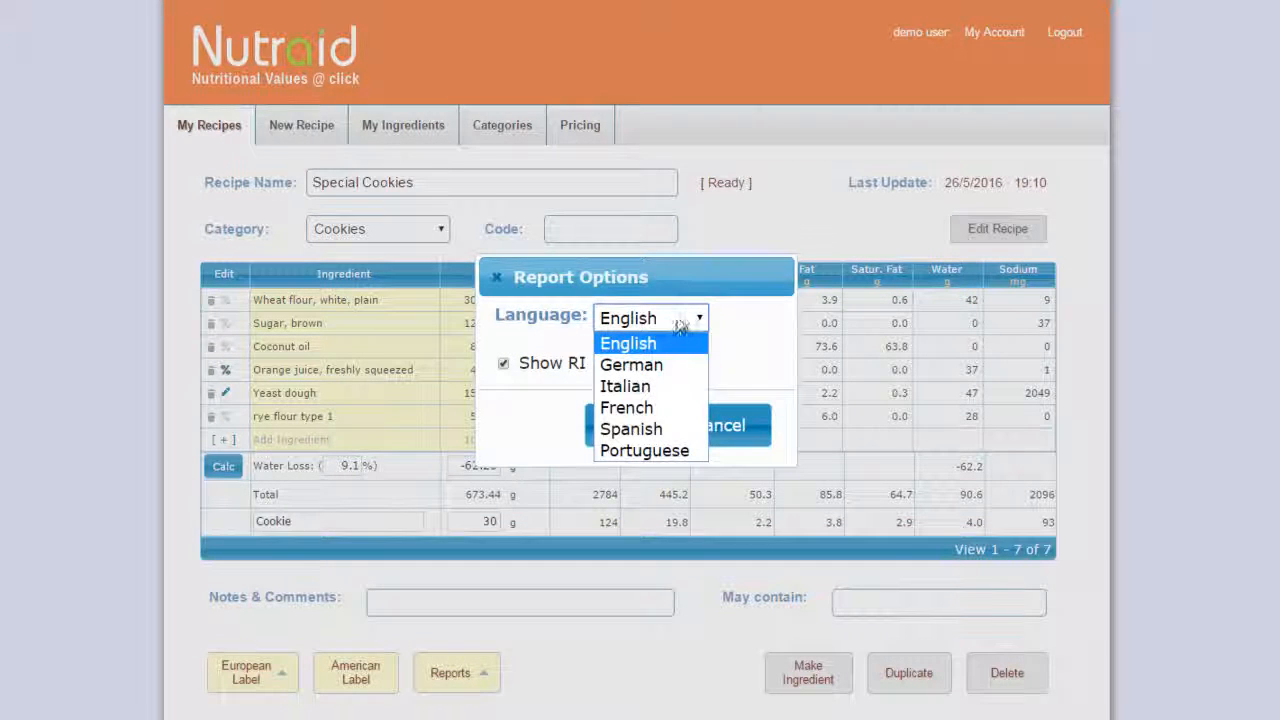
click(627, 407)
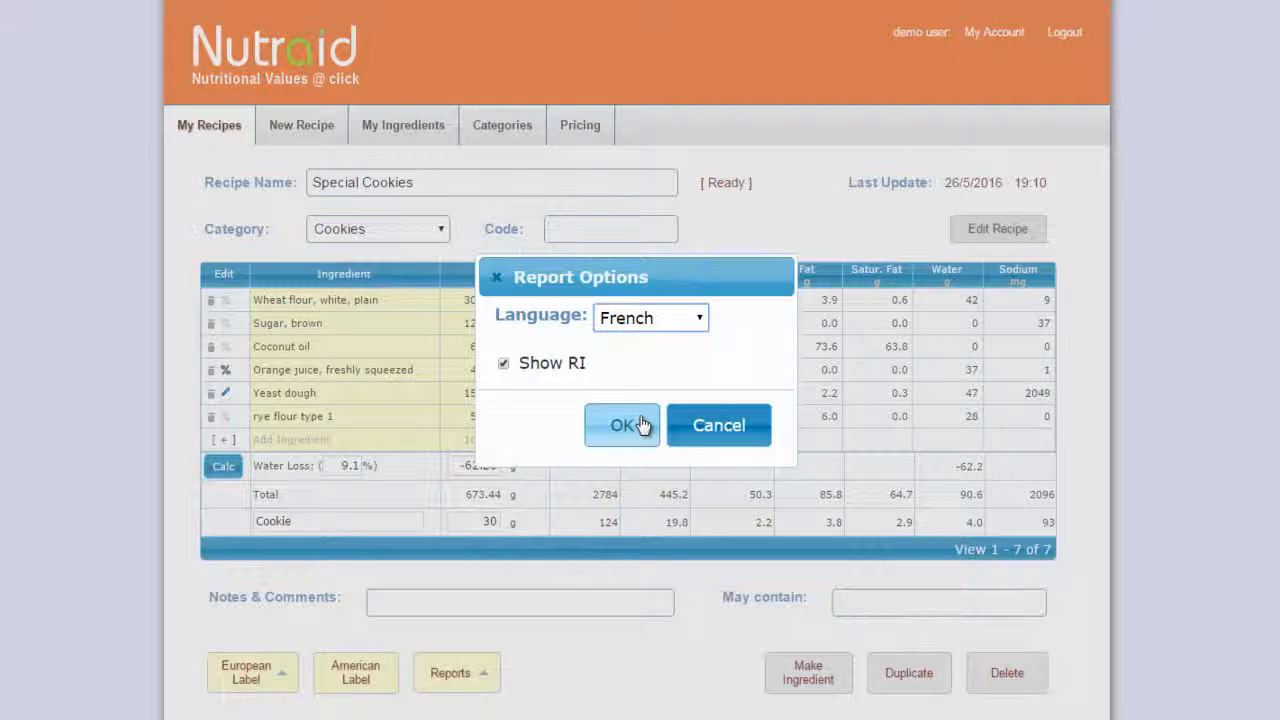
click(621, 425)
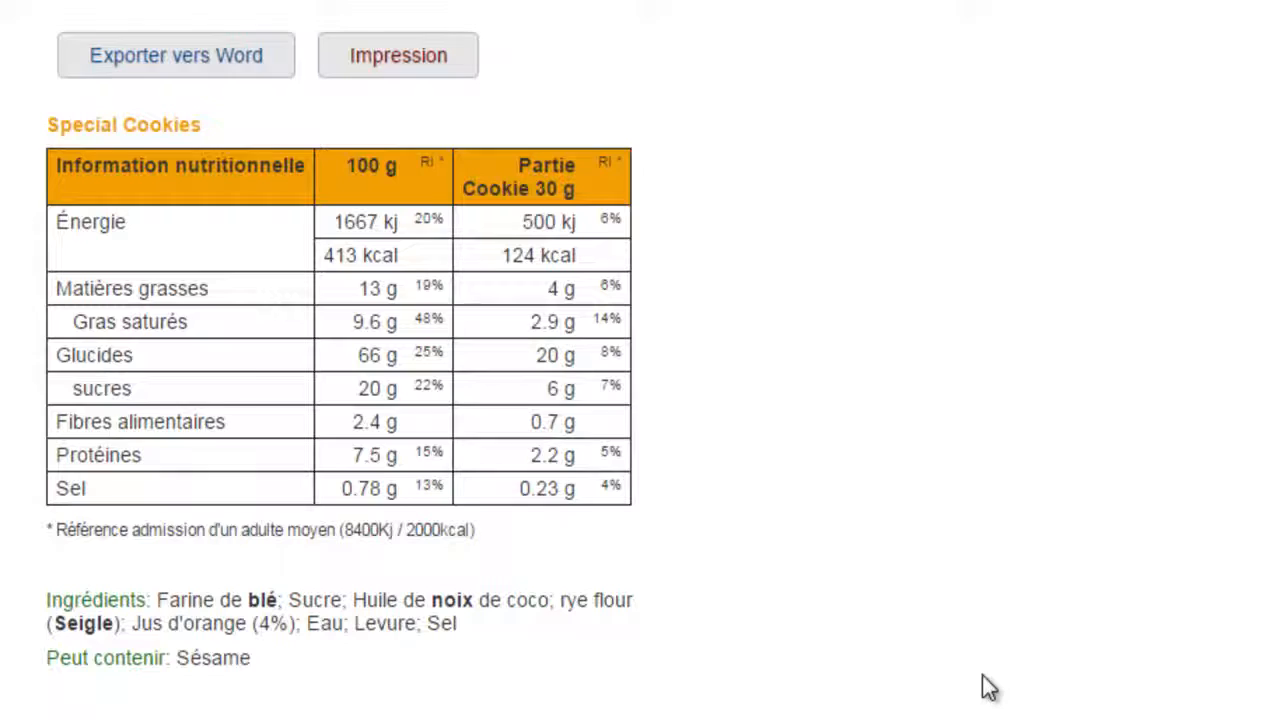
mouse_move(157, 268)
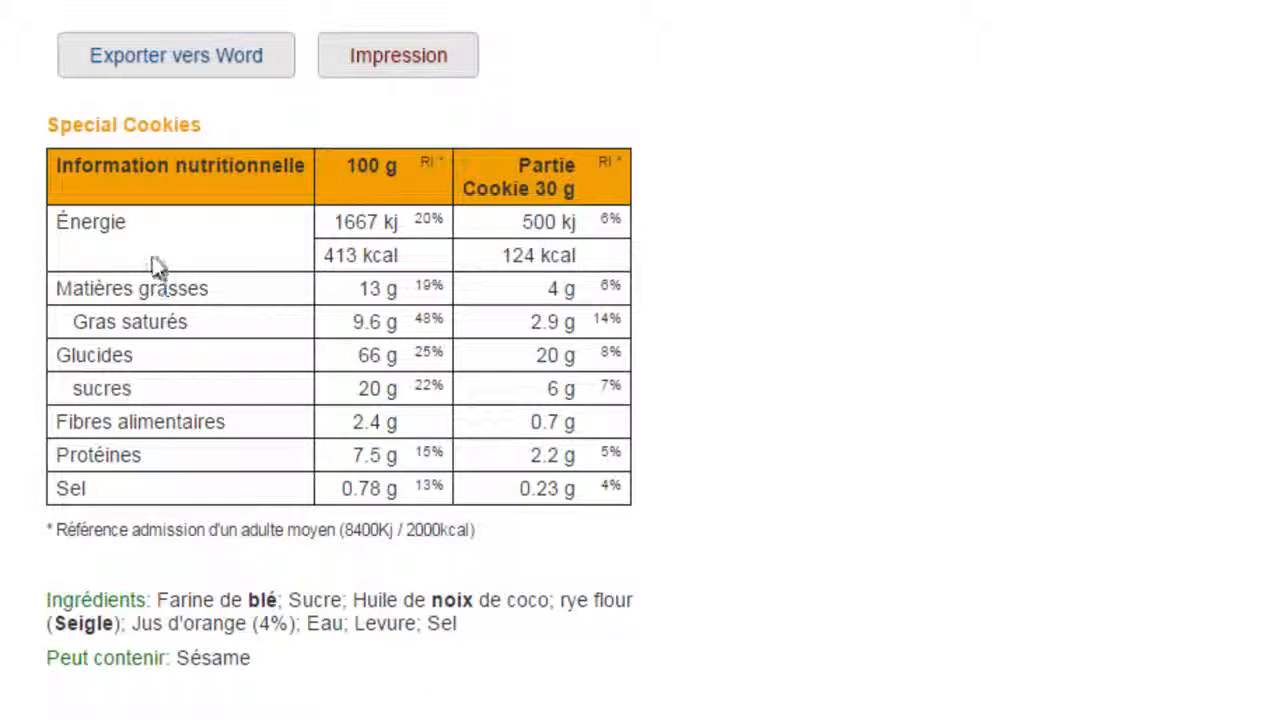
mouse_move(575, 637)
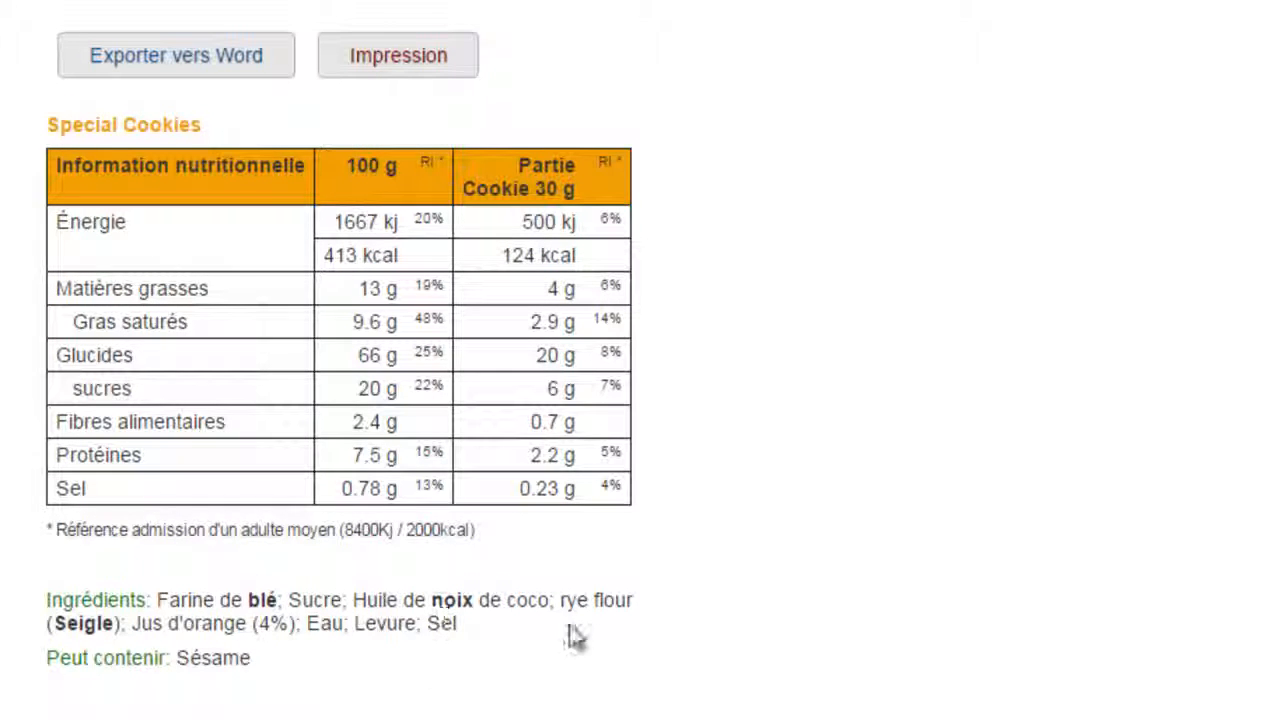
mouse_move(210, 658)
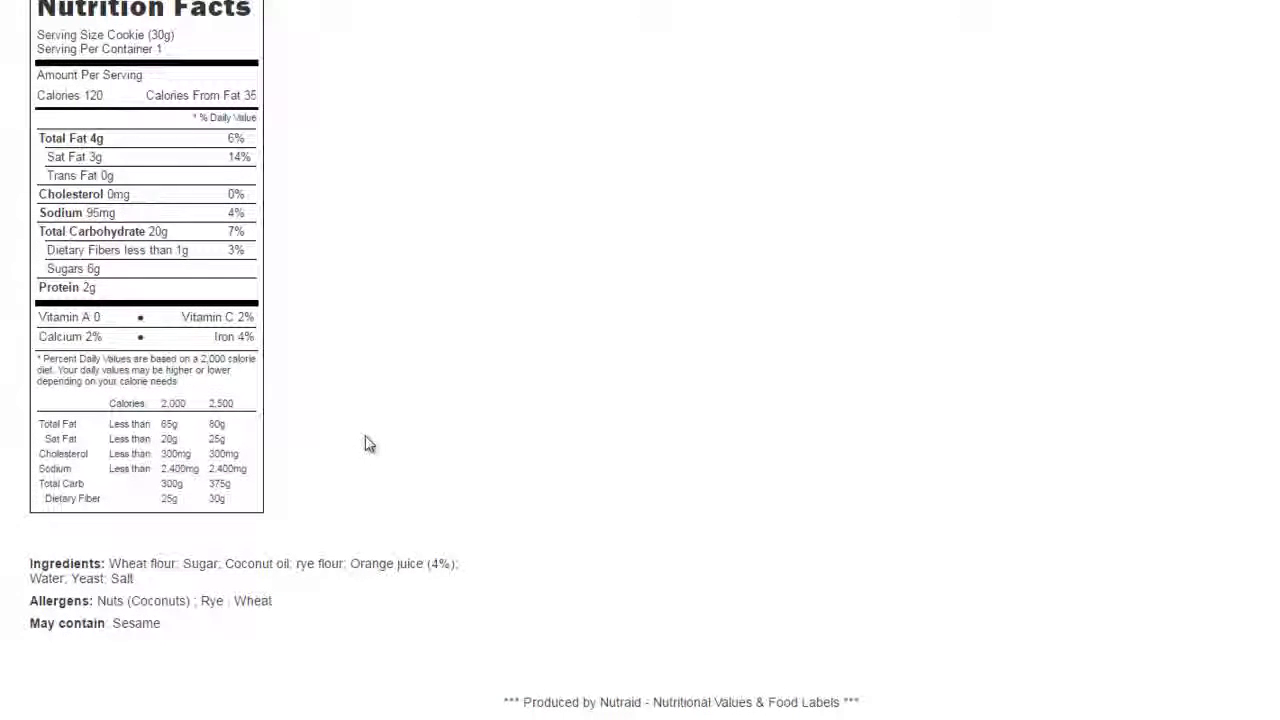
Scroll through the Special Cookies Nutrition Facts label with its 30 g serving and allergens.
scroll(down, 3)
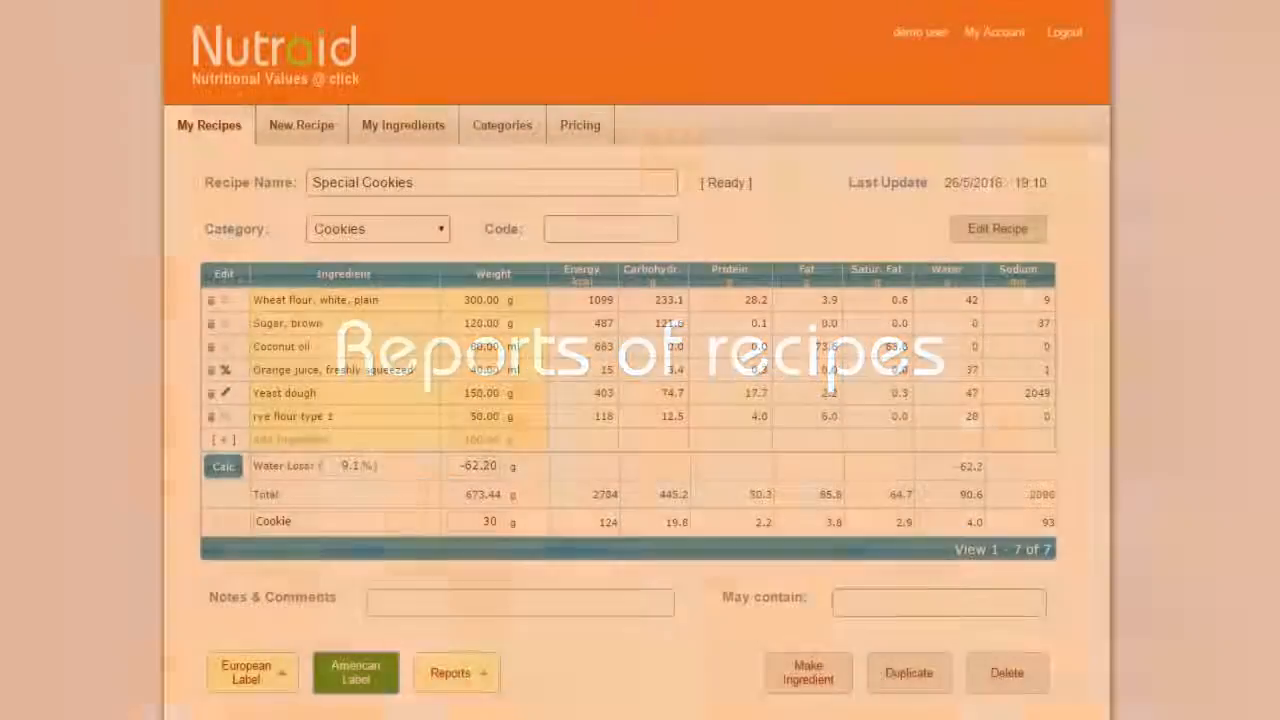
Generate the Special Cookies recipe report with ingredient weights per recipe and per cookie.
click(456, 672)
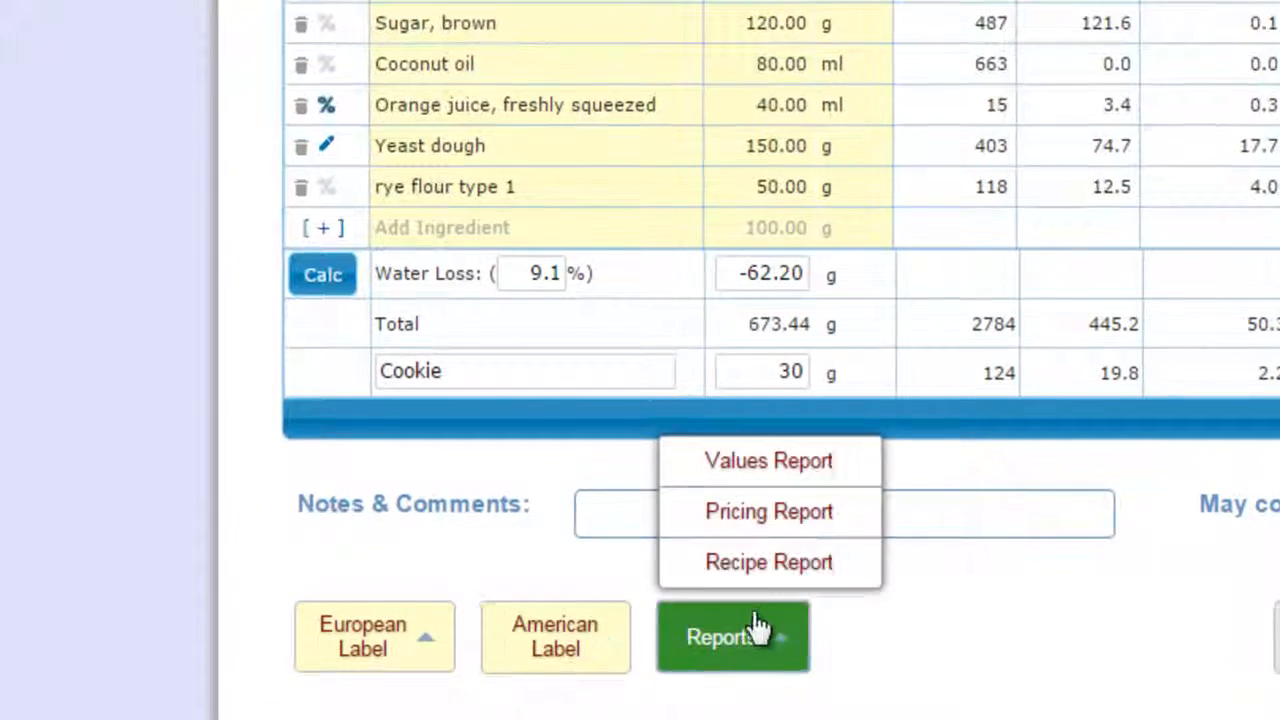
click(769, 561)
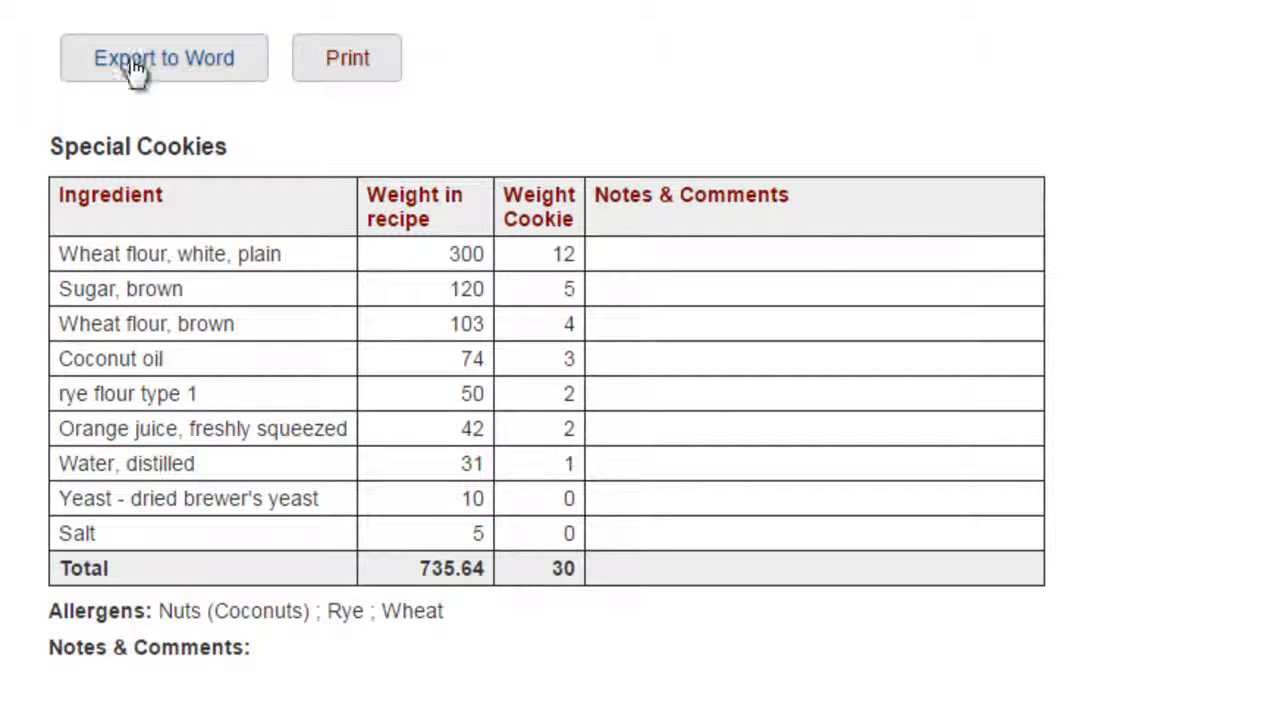
mouse_move(313, 205)
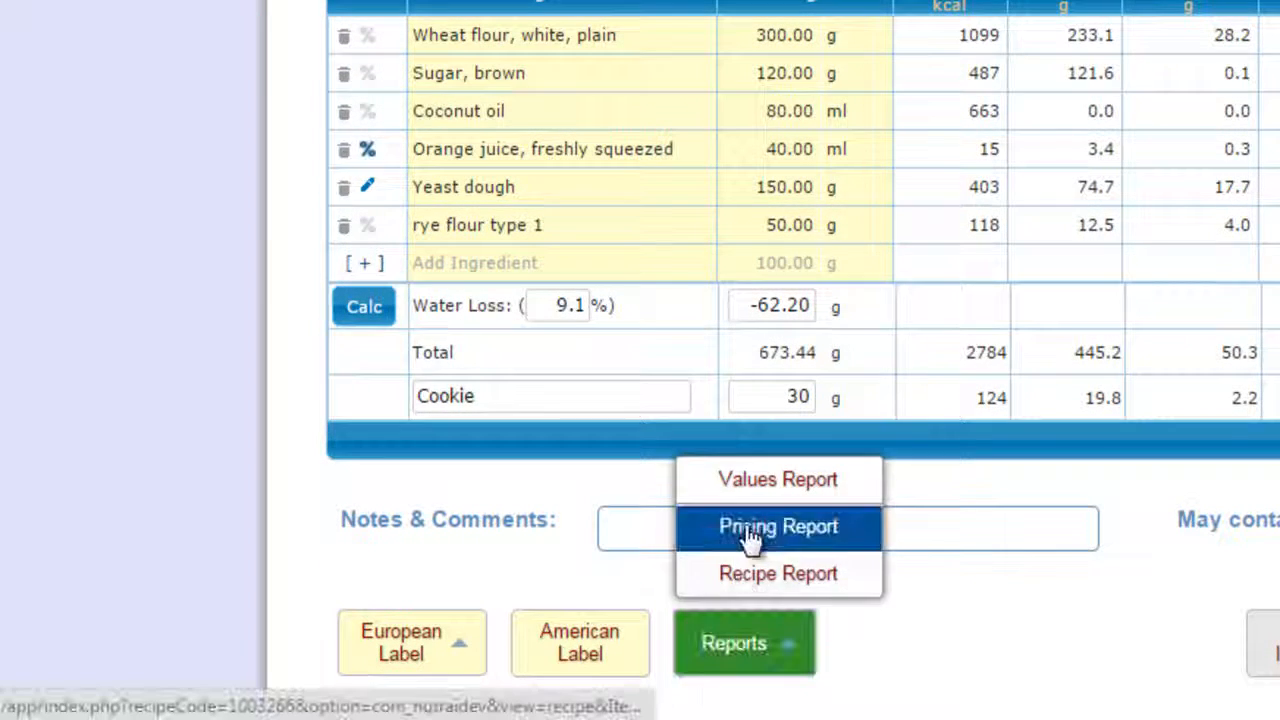
Generate the pricing report (total 0.74, 0.03 per cookie), then reopen the reports list.
click(778, 526)
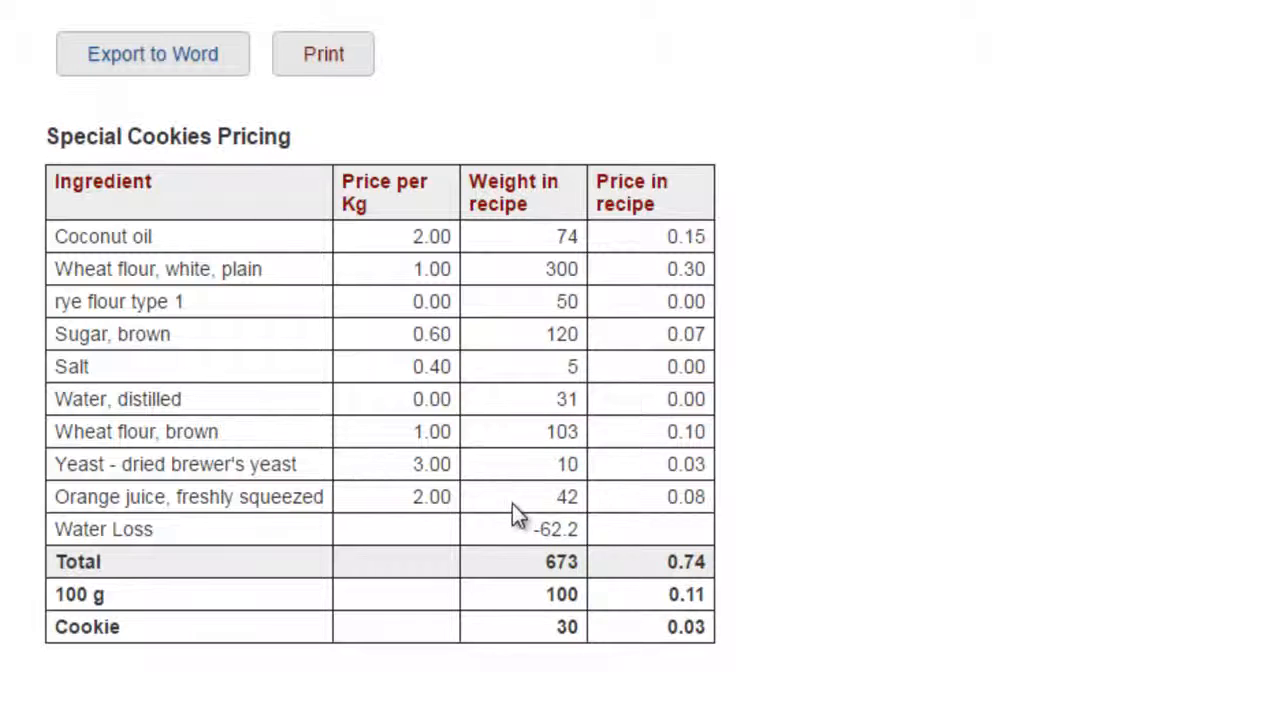
mouse_move(650, 575)
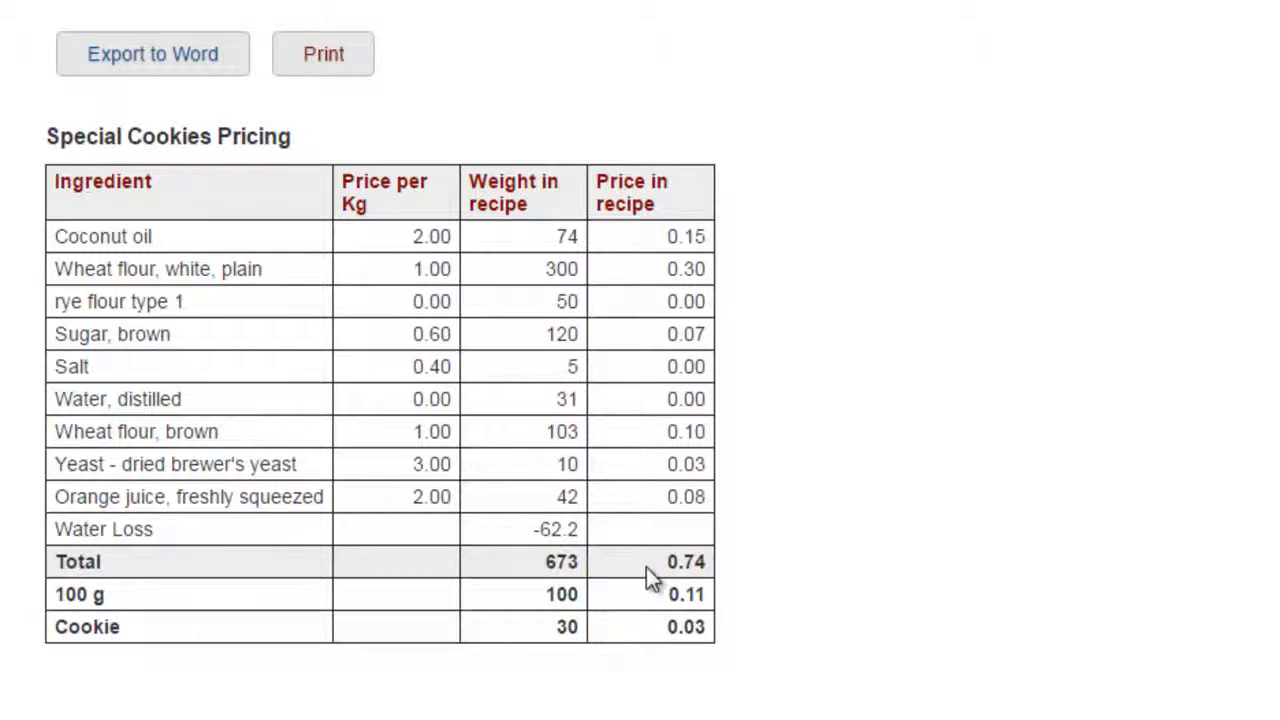
click(685, 648)
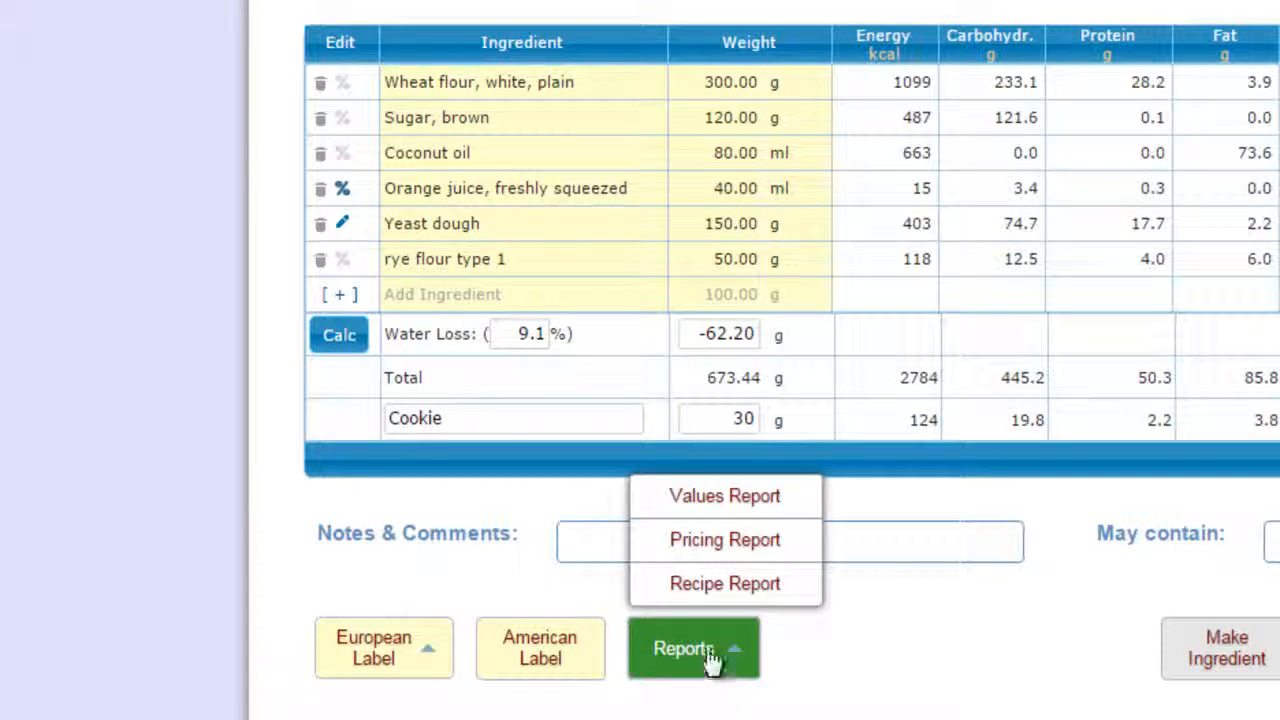
Generate the values report showing per-ingredient nutrients, totals, per 100 g and per cookie.
click(724, 495)
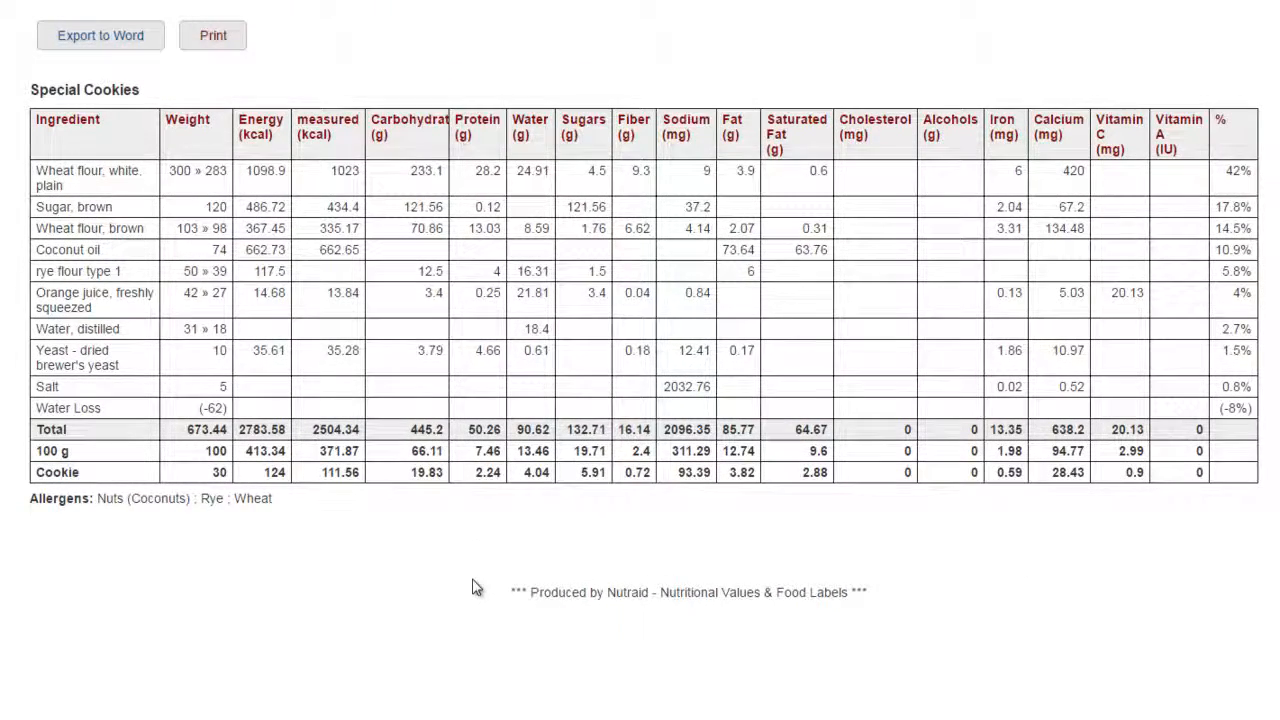
mouse_move(175, 210)
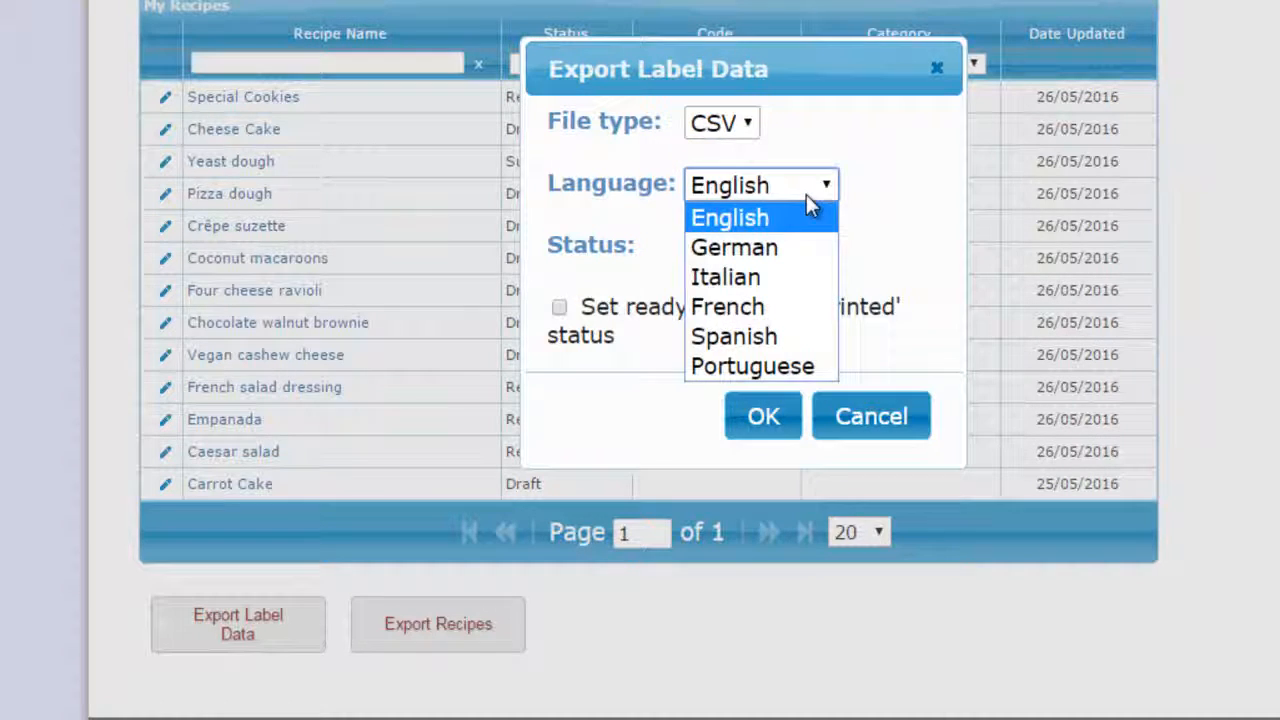
Keep English as the language for the CSV label data export of Ready recipes.
click(729, 217)
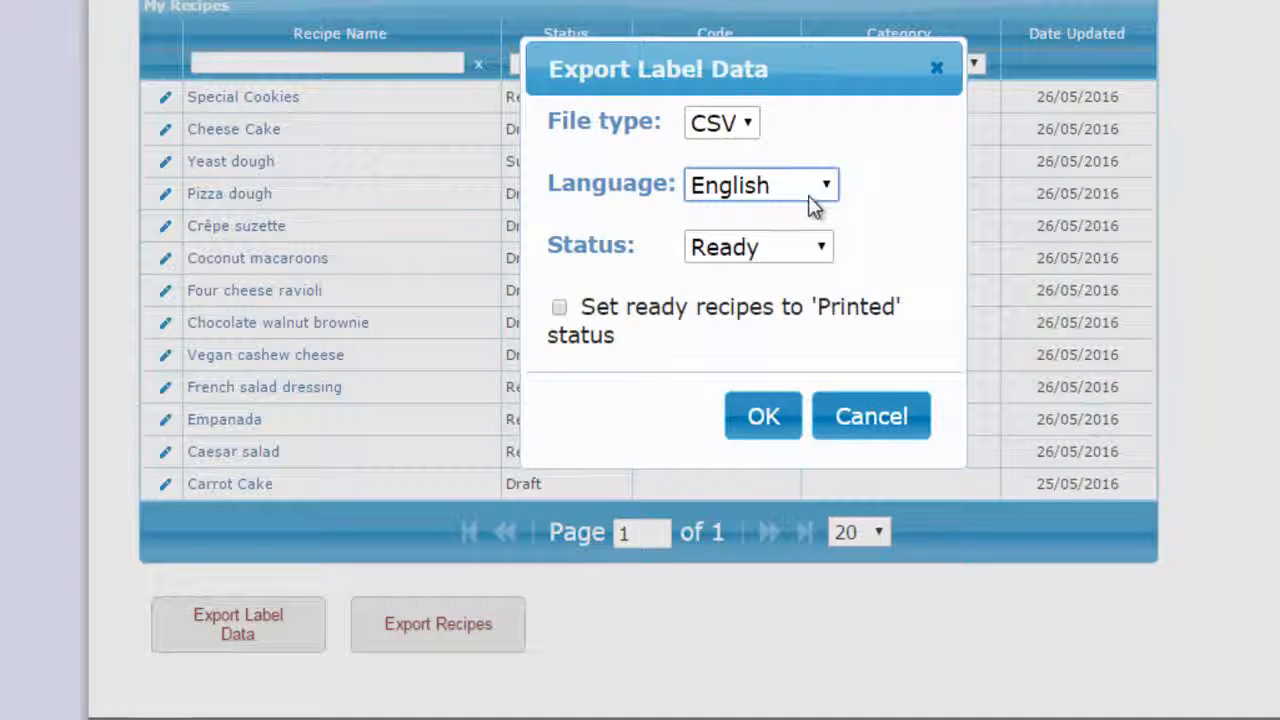